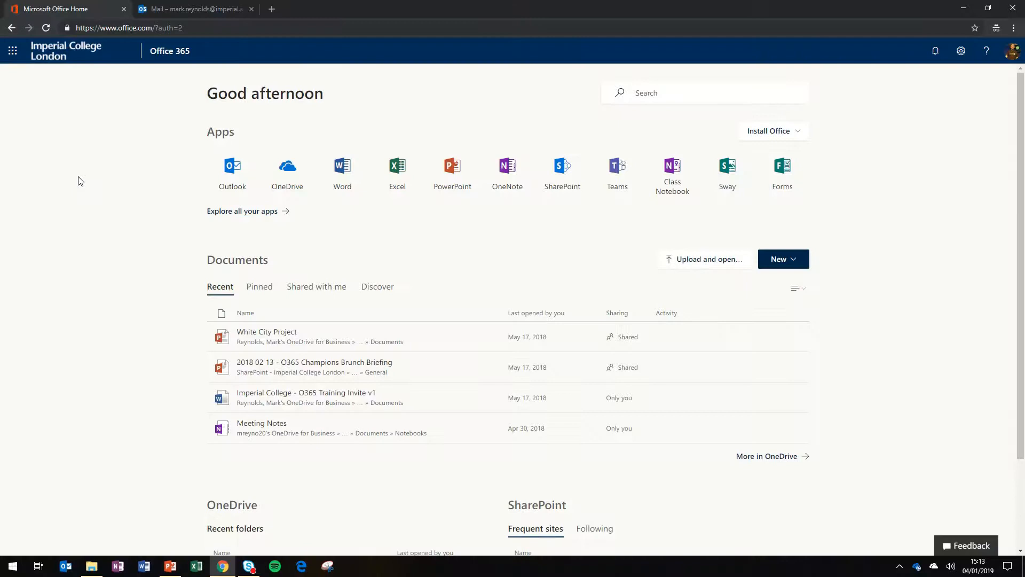
pyautogui.moveTo(250, 179)
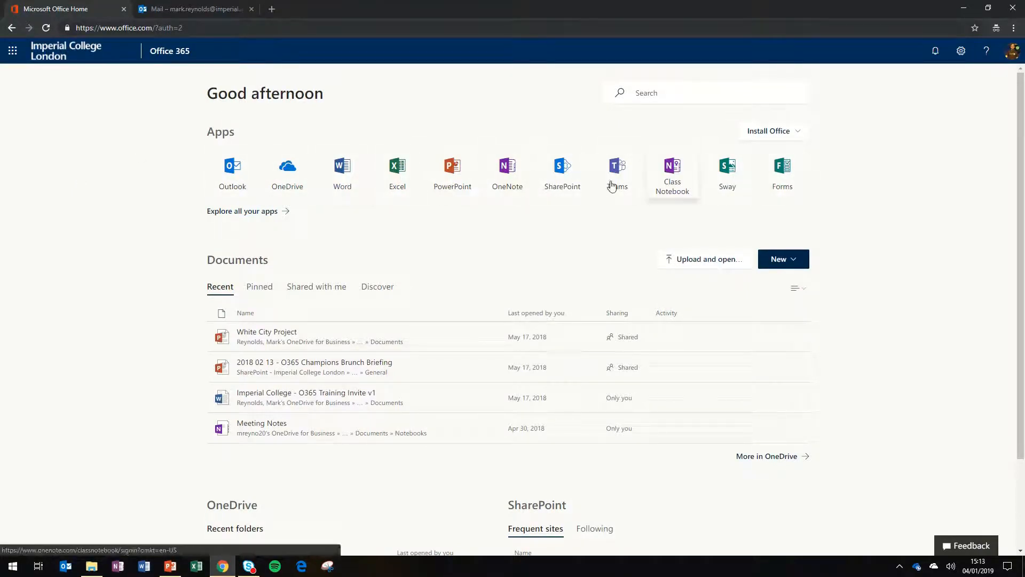
pyautogui.moveTo(287, 170)
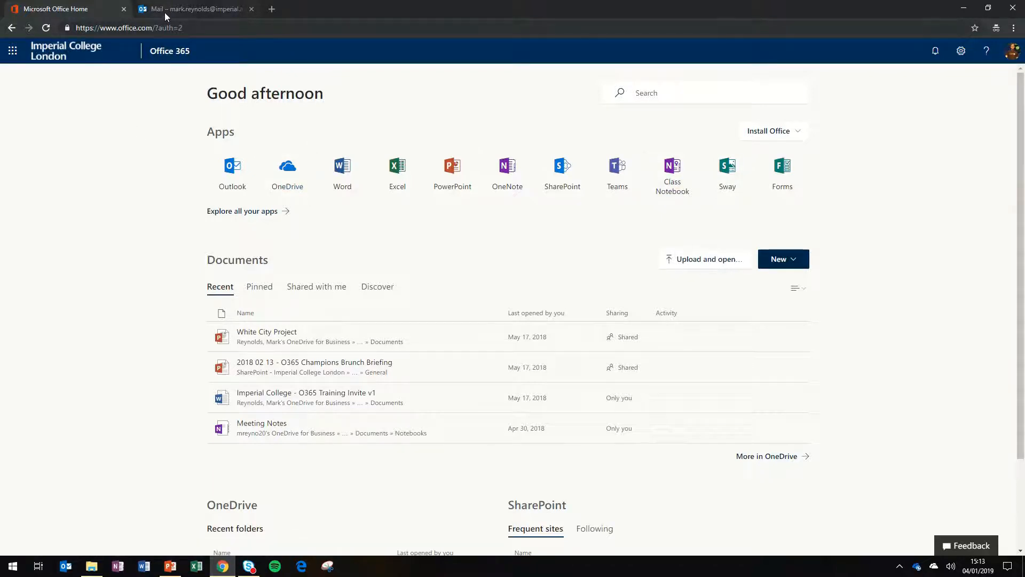
# - Switch from the Outlook mail tab to OneDrive through the Office app launcher
pyautogui.click(193, 8)
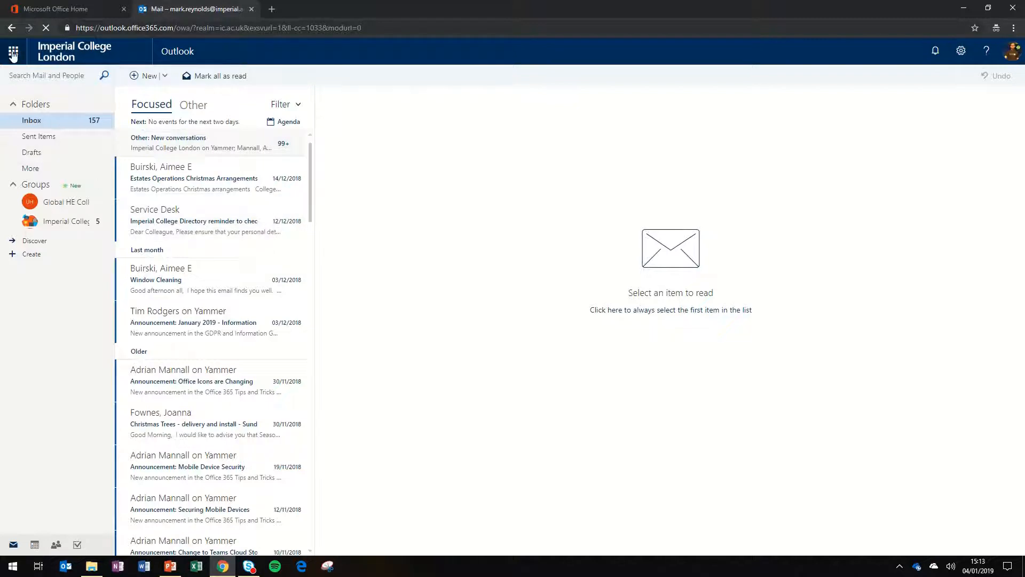
pyautogui.click(13, 52)
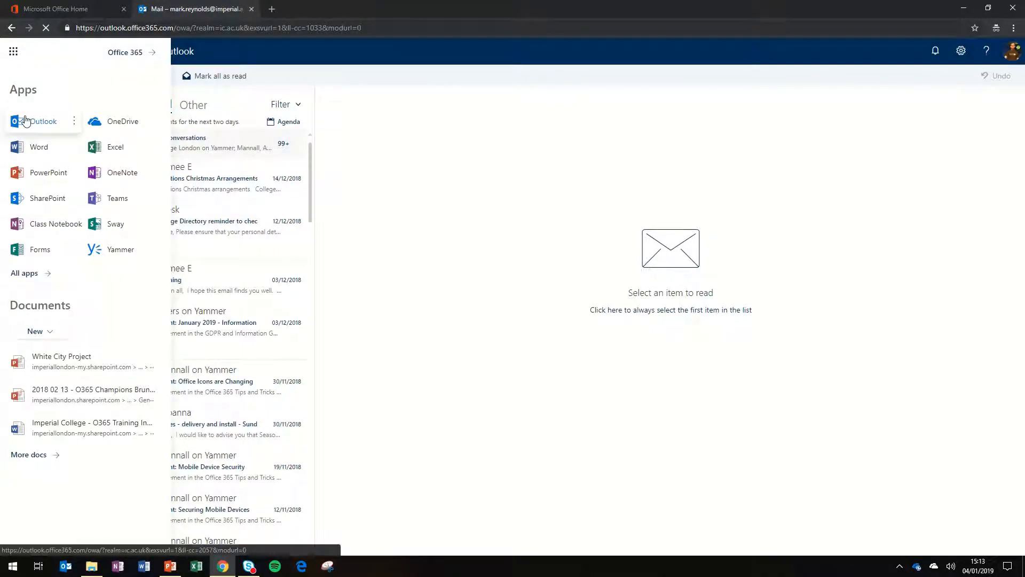
pyautogui.moveTo(122, 121)
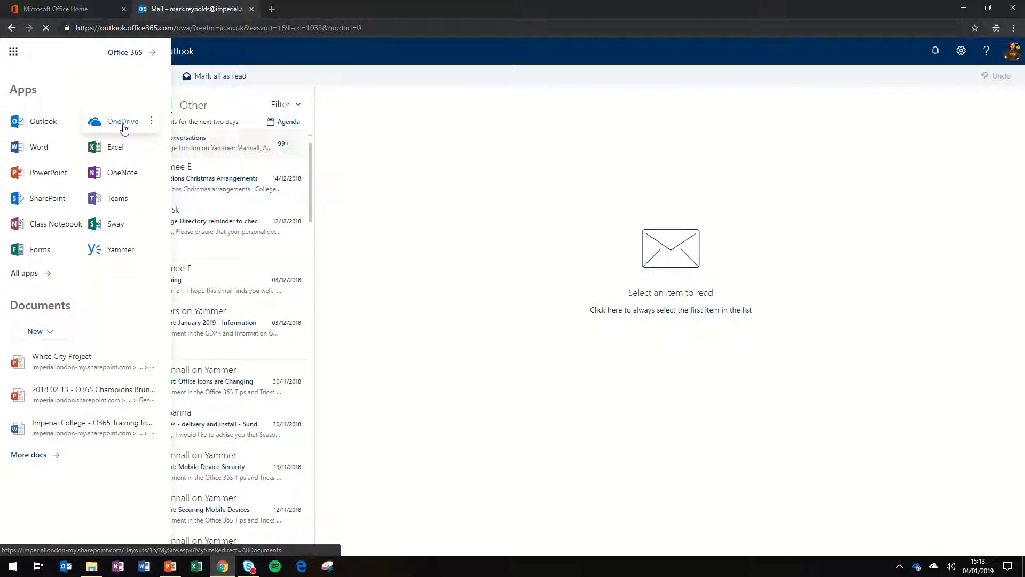
pyautogui.click(122, 122)
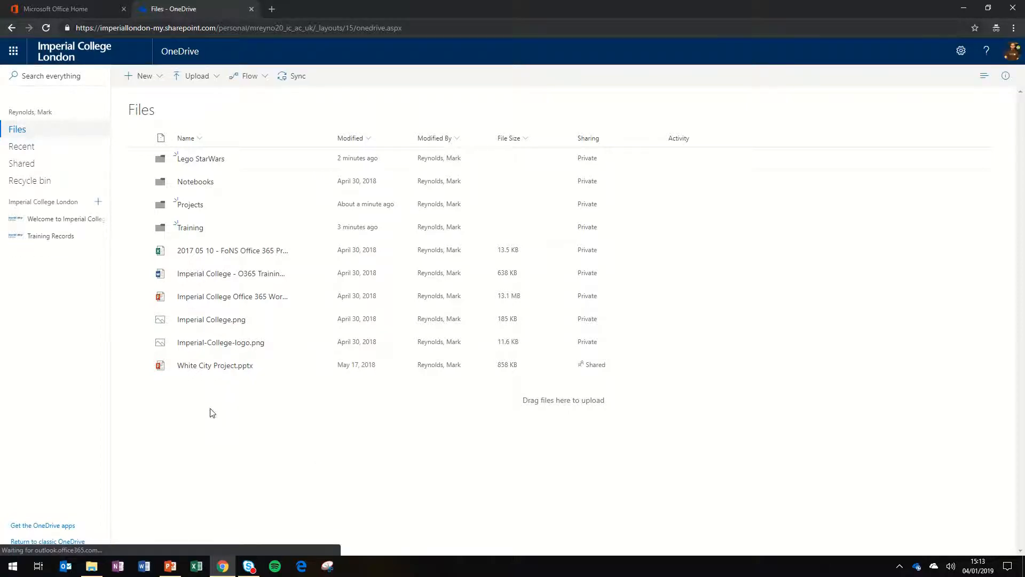
pyautogui.moveTo(201, 158)
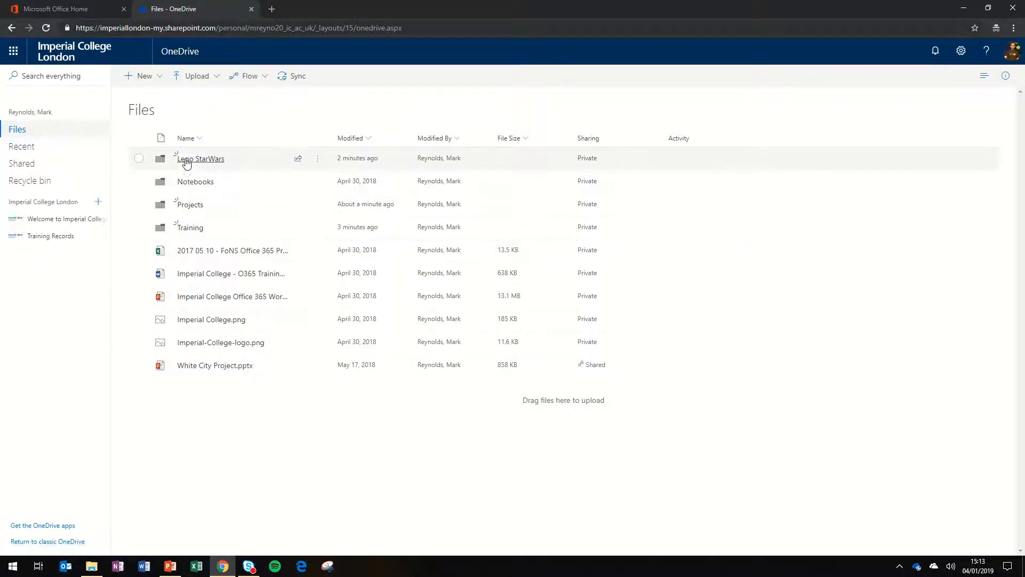
pyautogui.moveTo(211, 417)
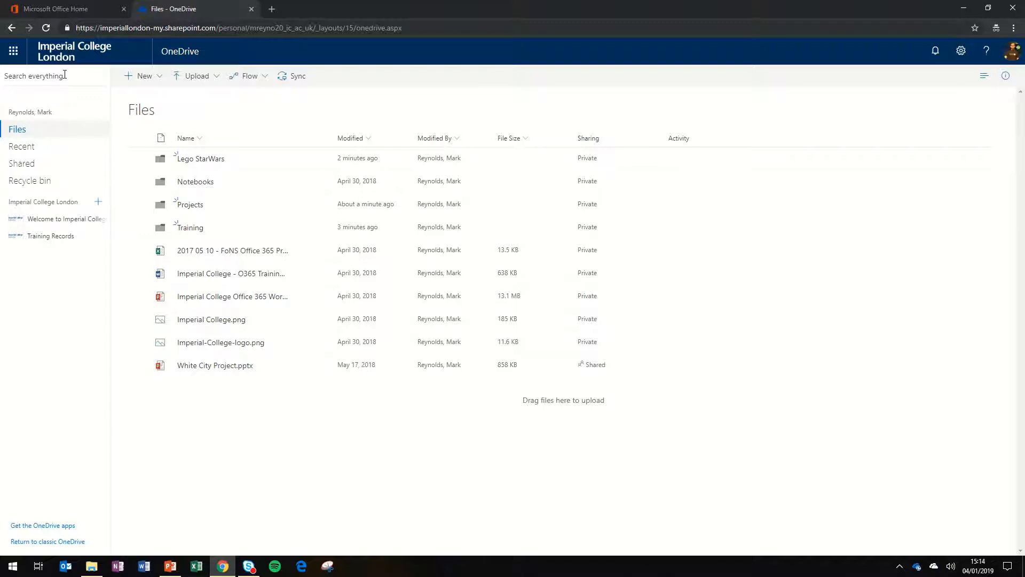
pyautogui.write('white city')
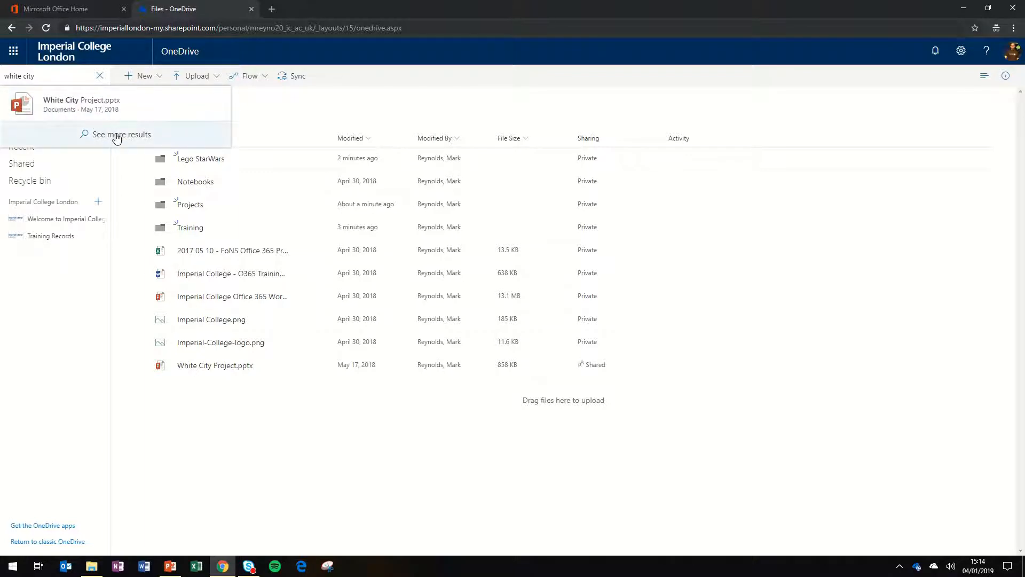
pyautogui.click(120, 134)
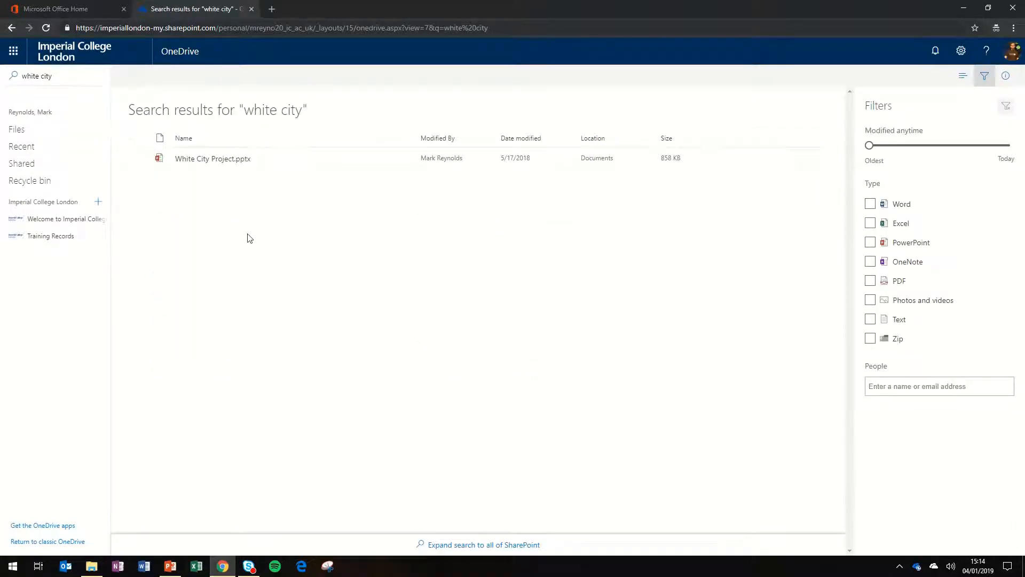
pyautogui.moveTo(950, 135)
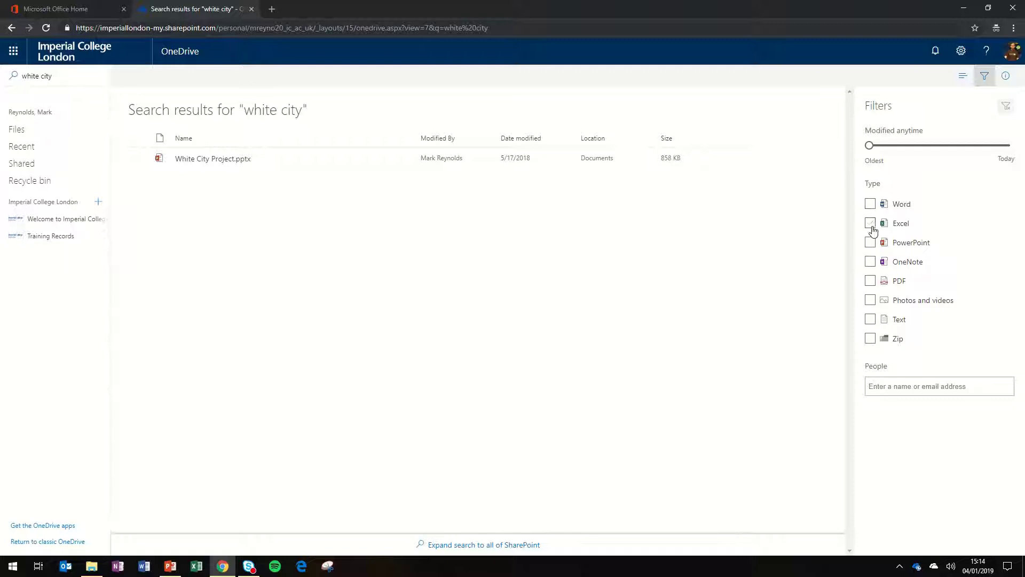
pyautogui.moveTo(780, 260)
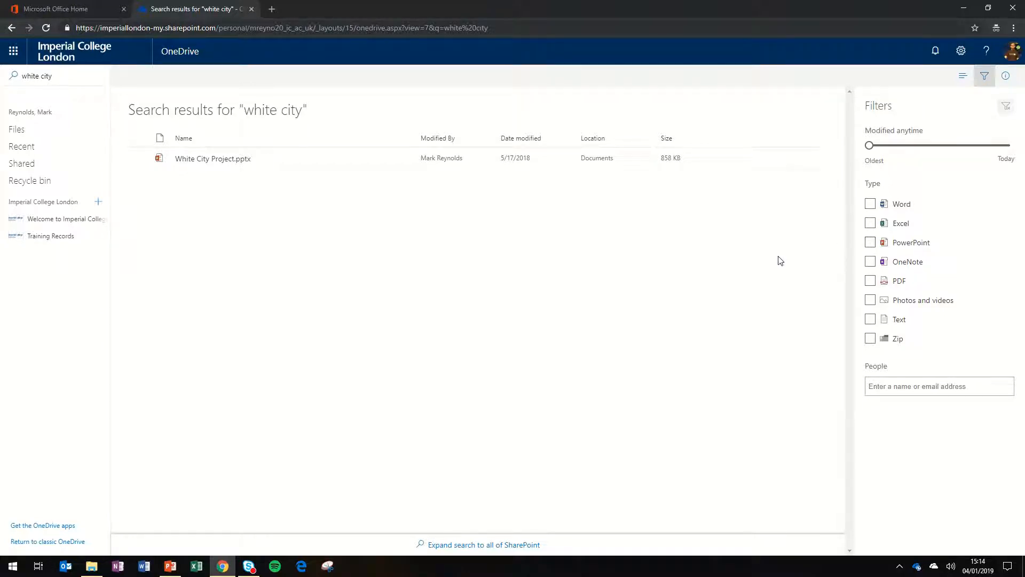
pyautogui.moveTo(455, 233)
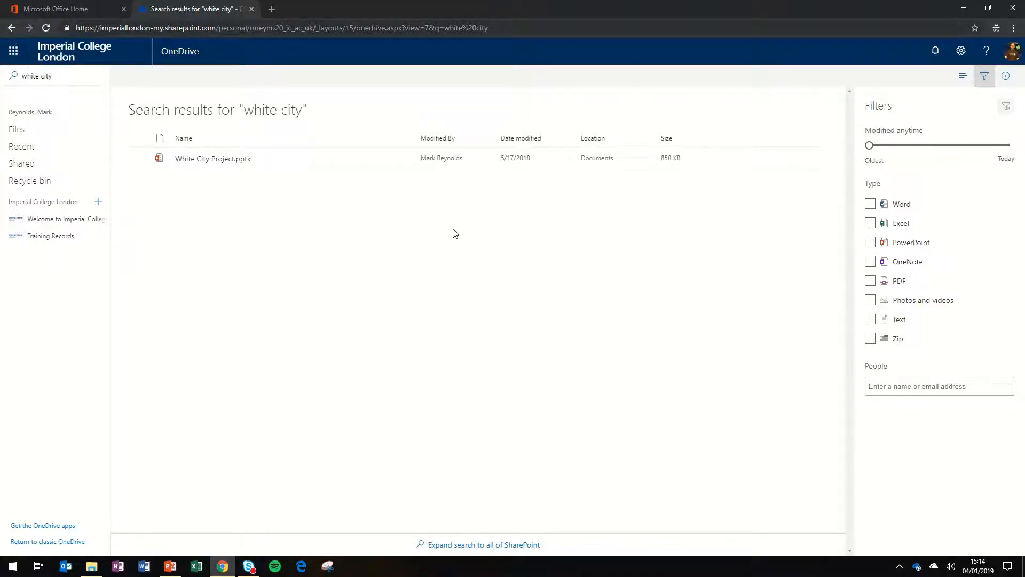
pyautogui.click(180, 51)
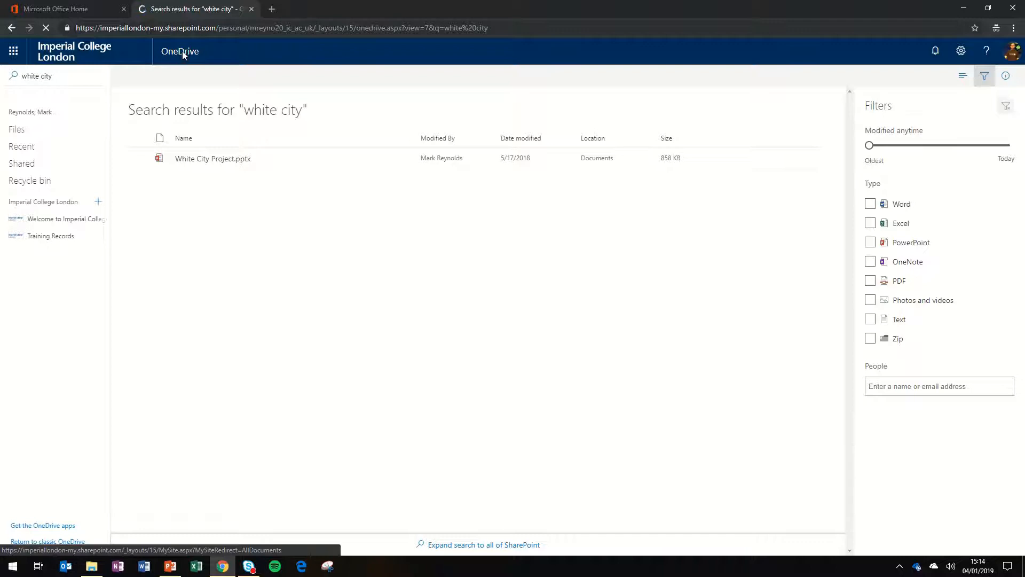
pyautogui.click(16, 129)
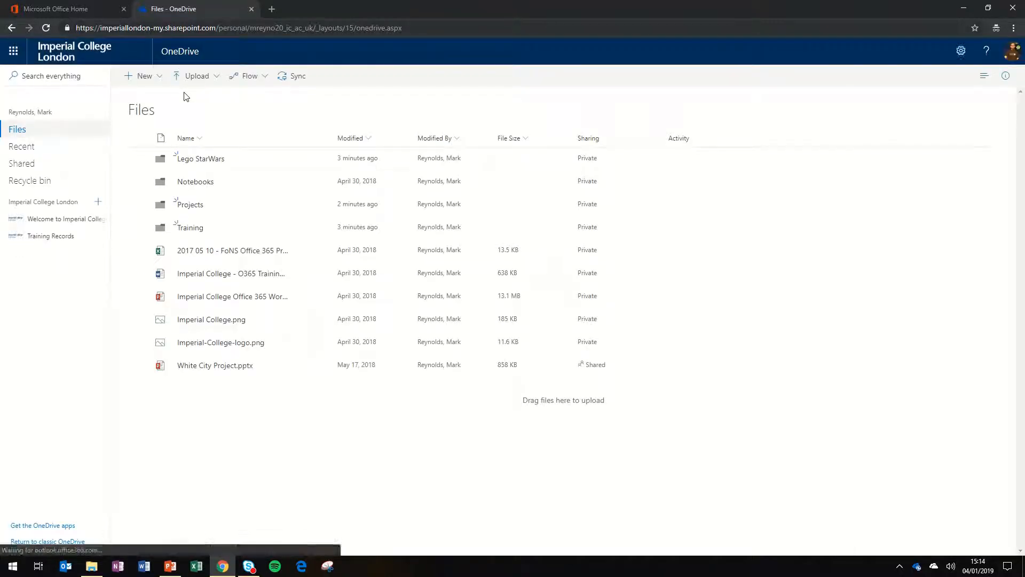
pyautogui.moveTo(144, 76)
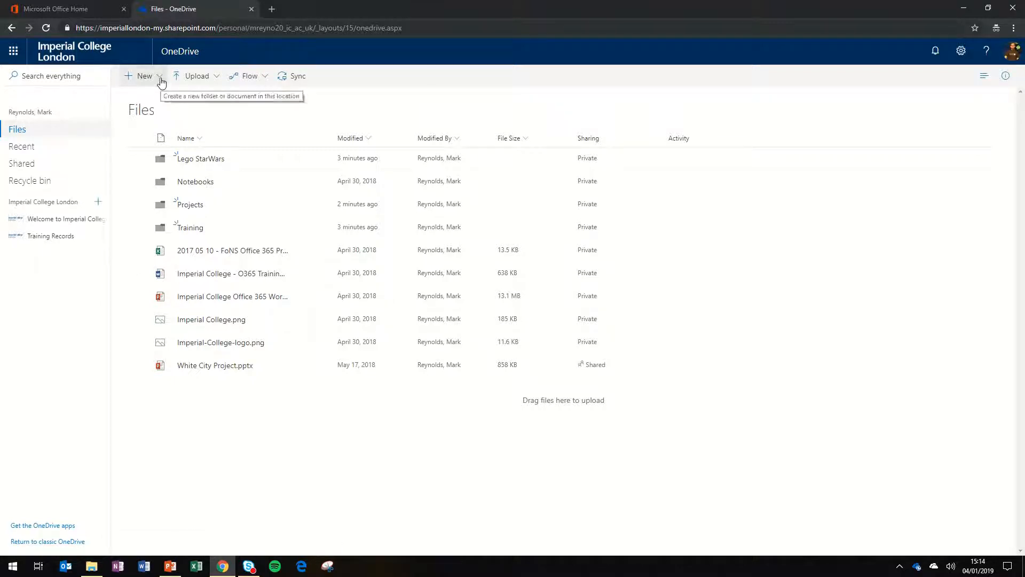
pyautogui.click(144, 75)
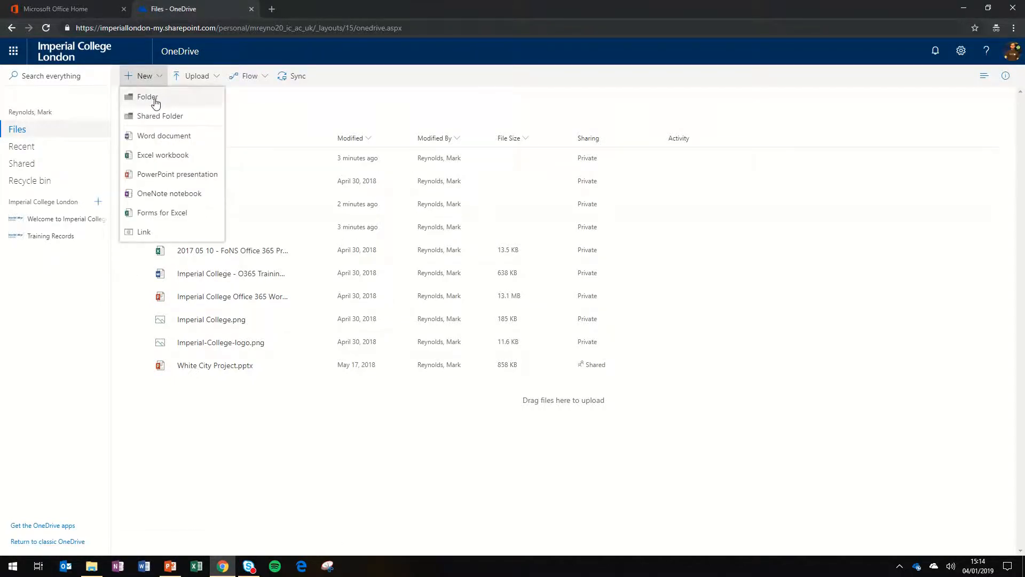
pyautogui.moveTo(175, 103)
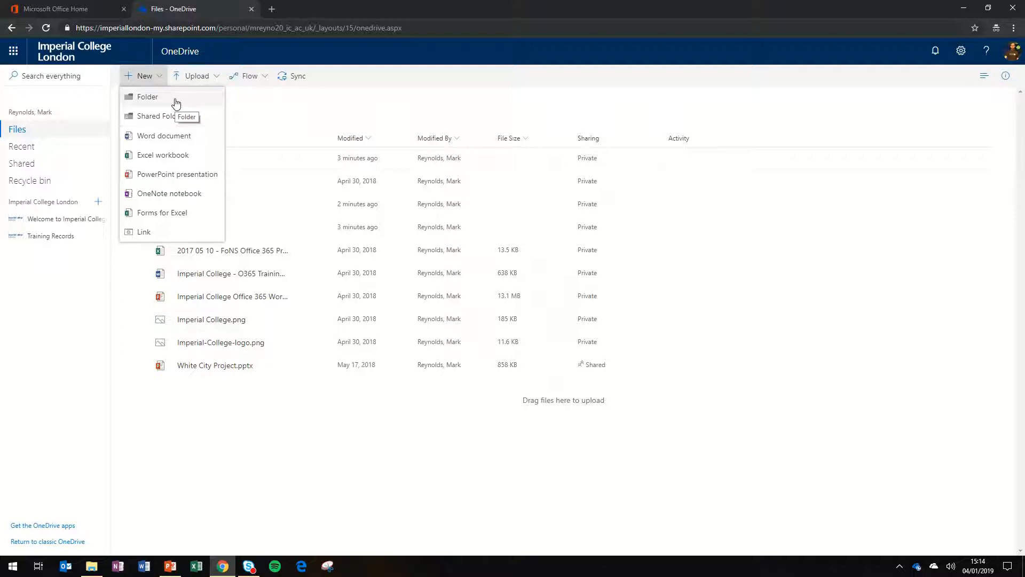
pyautogui.moveTo(173, 160)
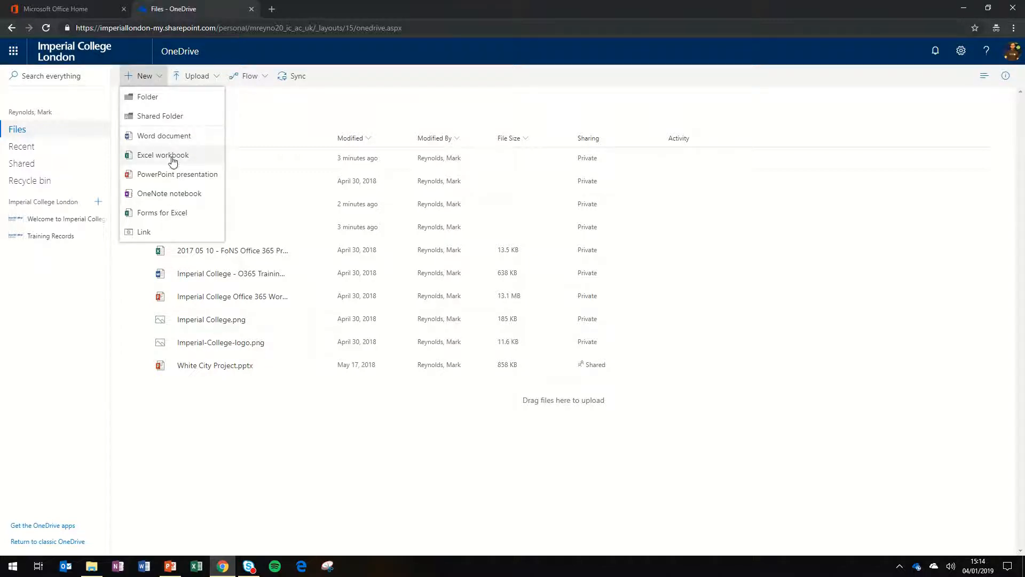
pyautogui.click(275, 111)
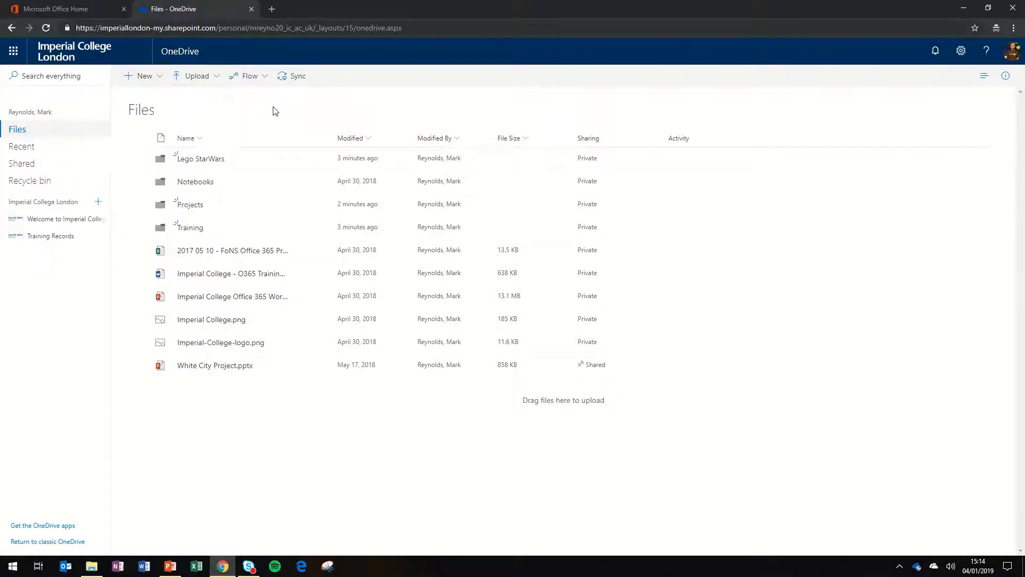
pyautogui.click(195, 76)
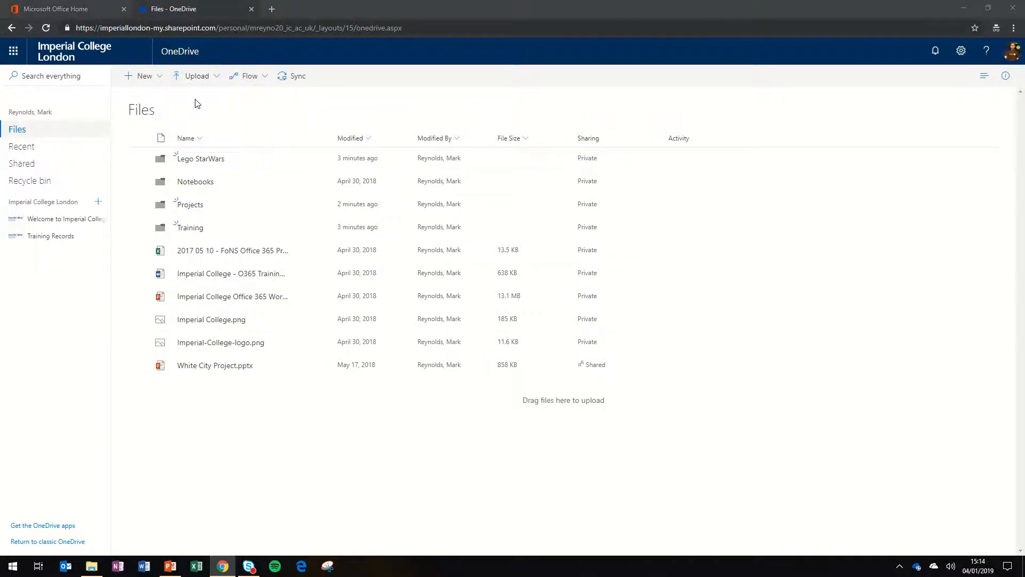
# - Upload ITLT Experiments.docx from the Desktop using Upload > Files
pyautogui.click(196, 75)
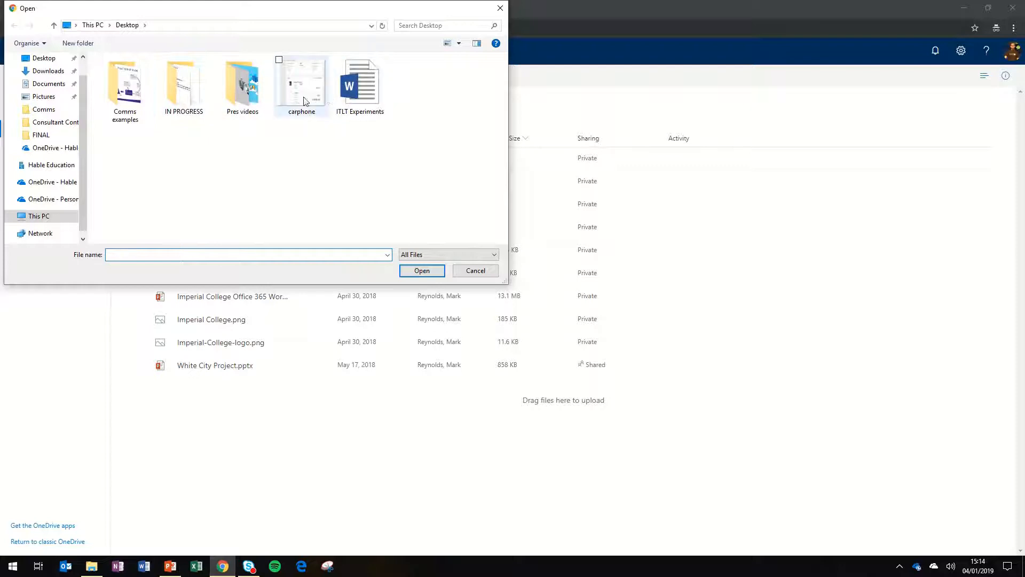
pyautogui.moveTo(359, 85)
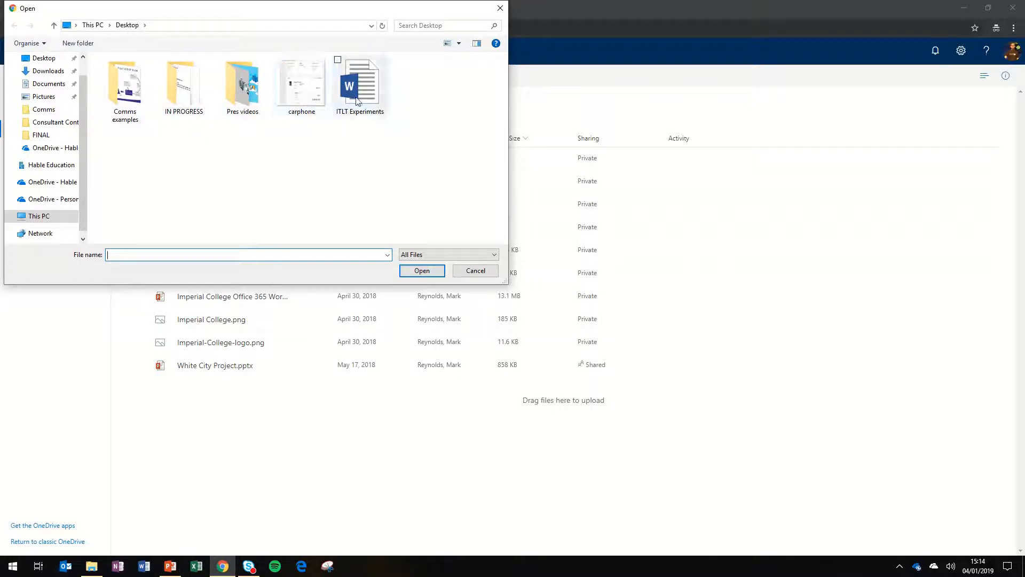
pyautogui.click(422, 270)
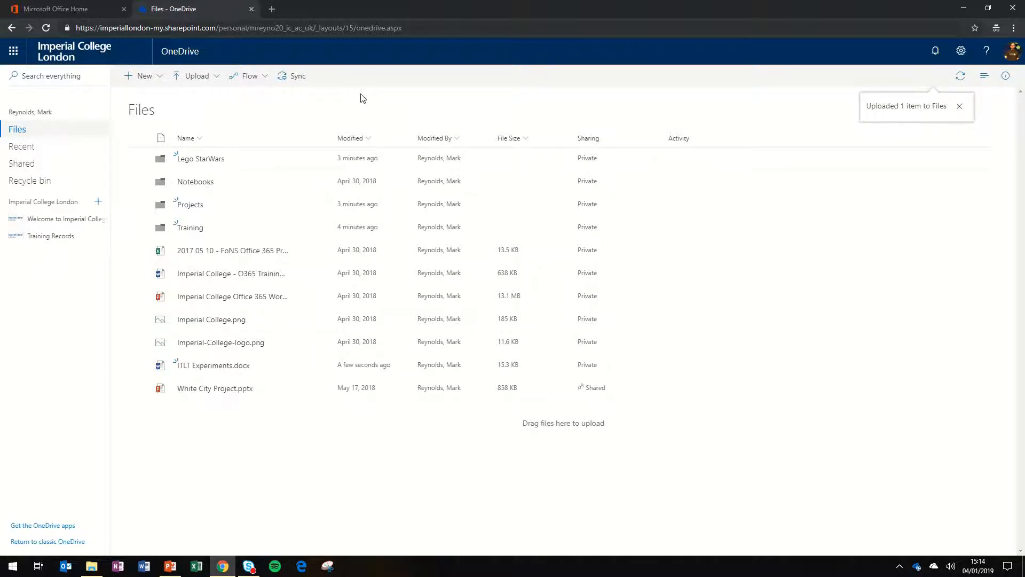
pyautogui.moveTo(213, 364)
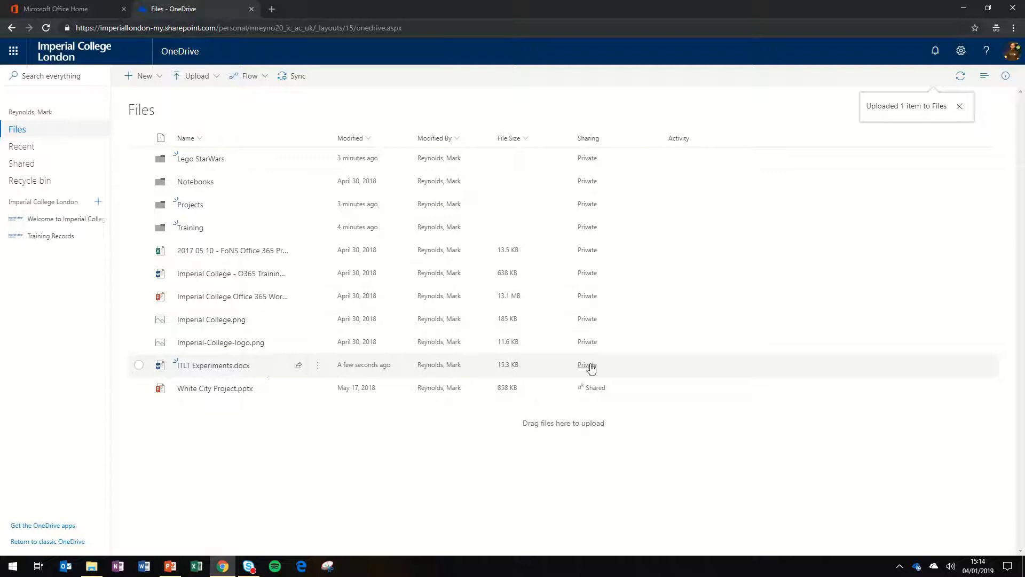
pyautogui.moveTo(110, 297)
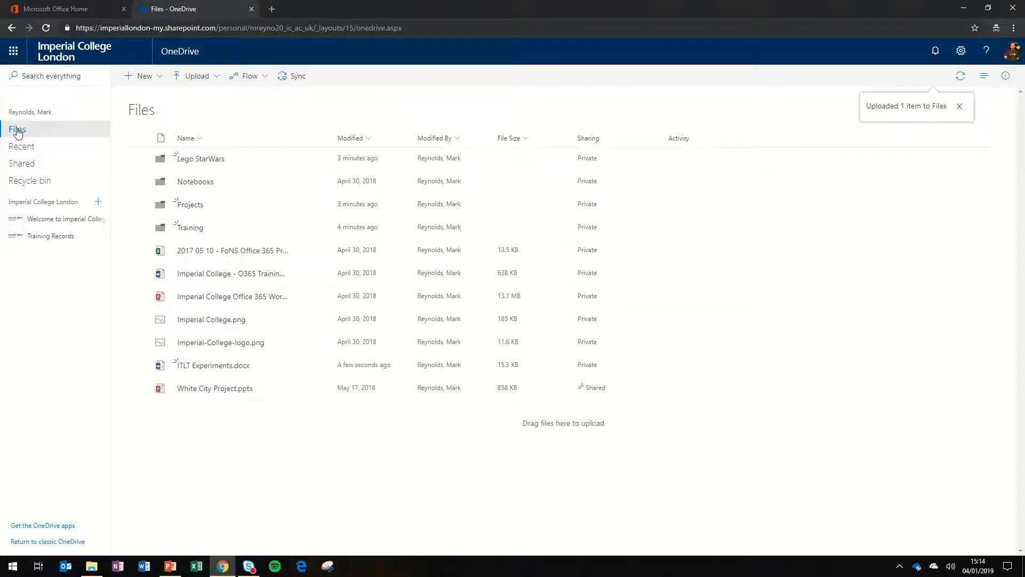
pyautogui.moveTo(21, 146)
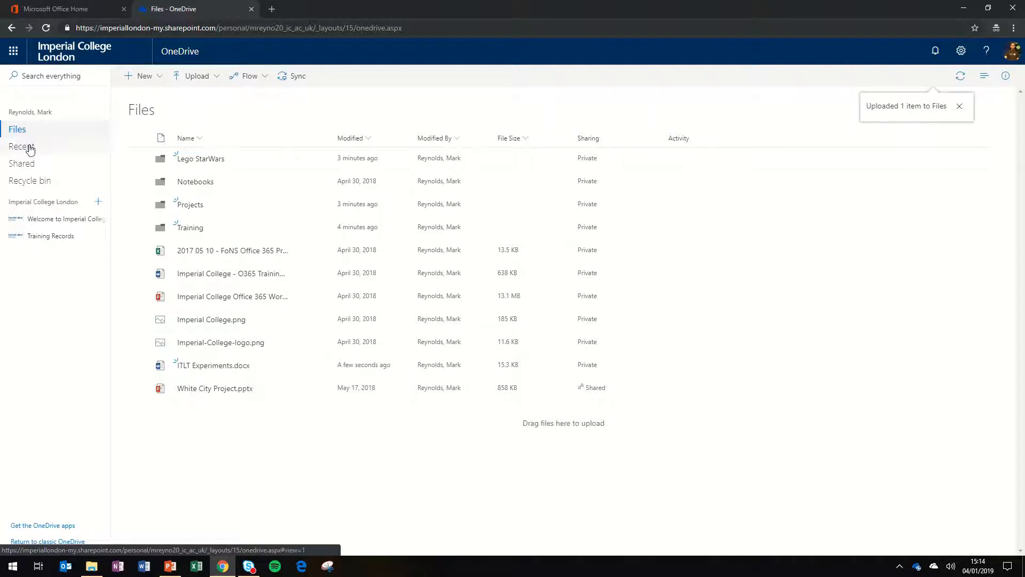
# - Browse the Recent, Shared with me and Shared by me views
pyautogui.click(21, 146)
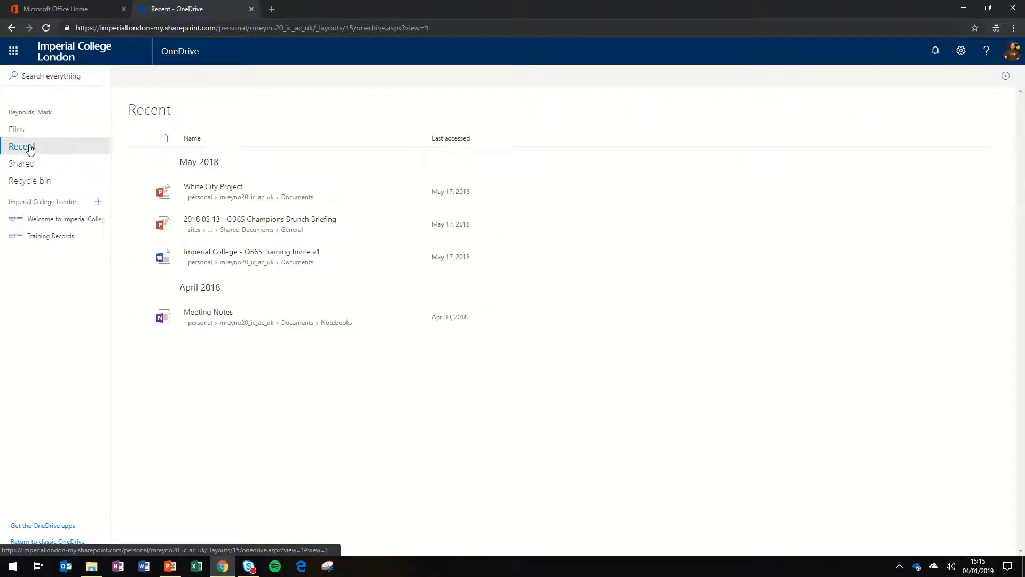
pyautogui.click(22, 163)
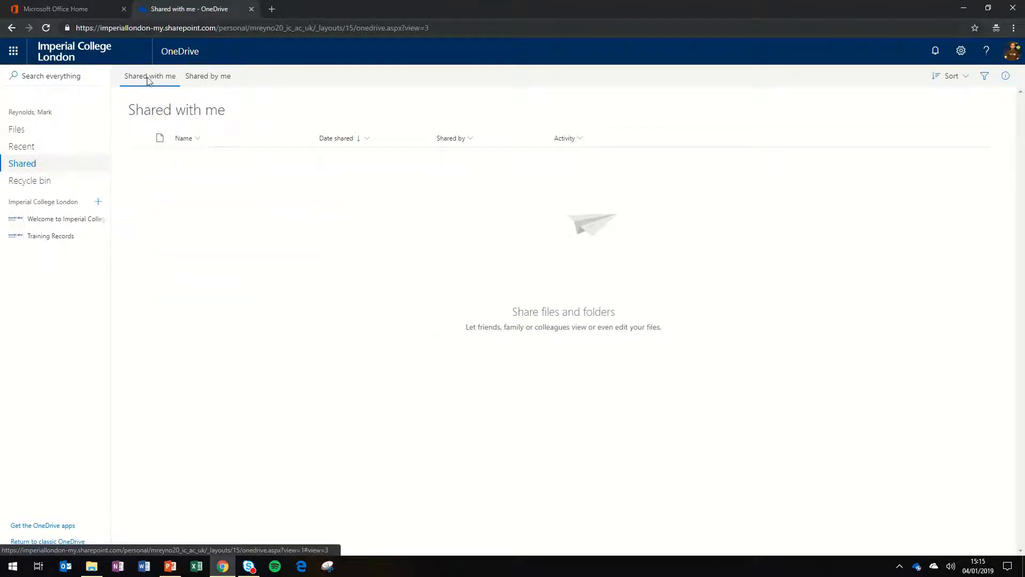
pyautogui.click(208, 76)
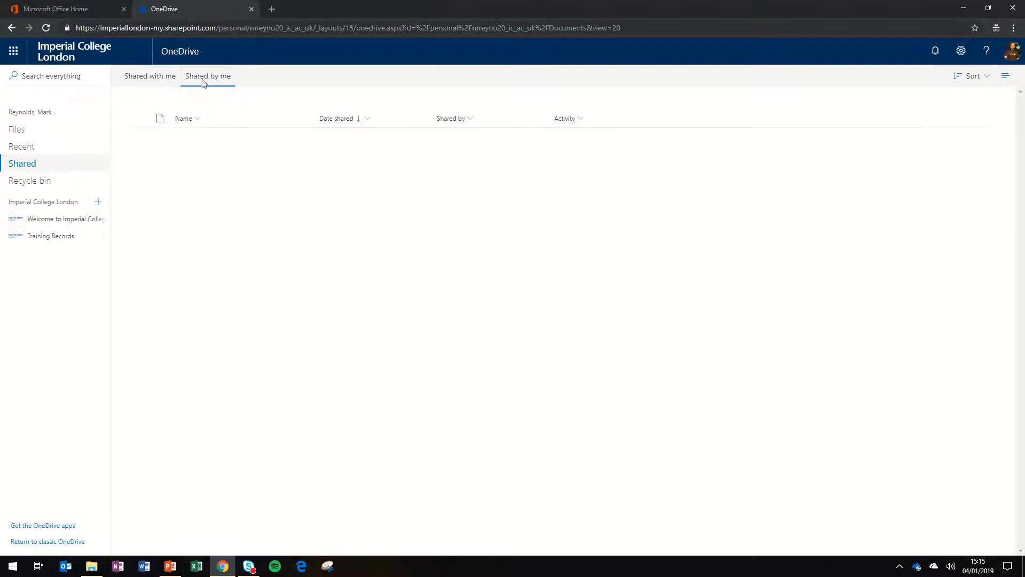
pyautogui.click(150, 76)
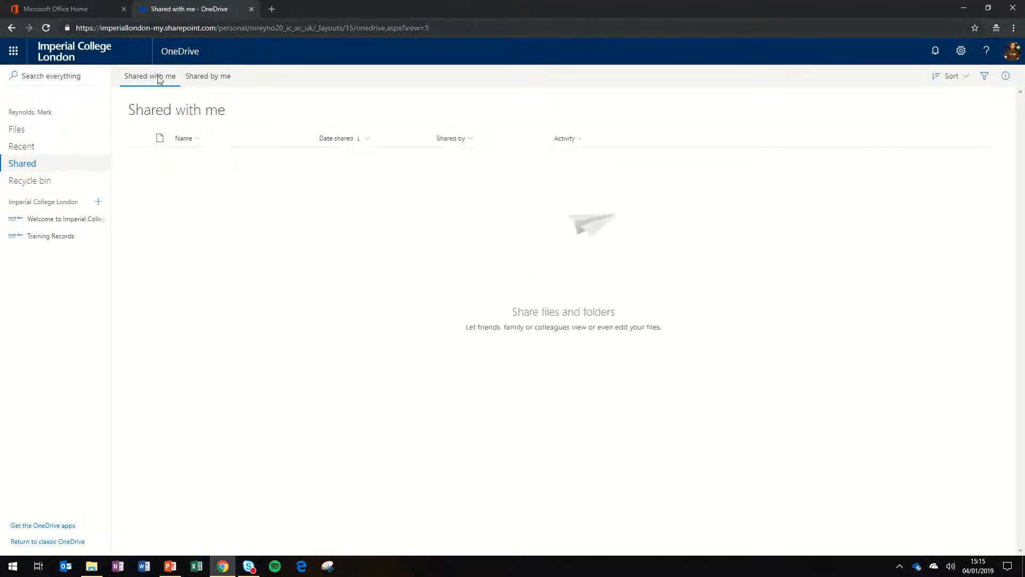
pyautogui.moveTo(30, 180)
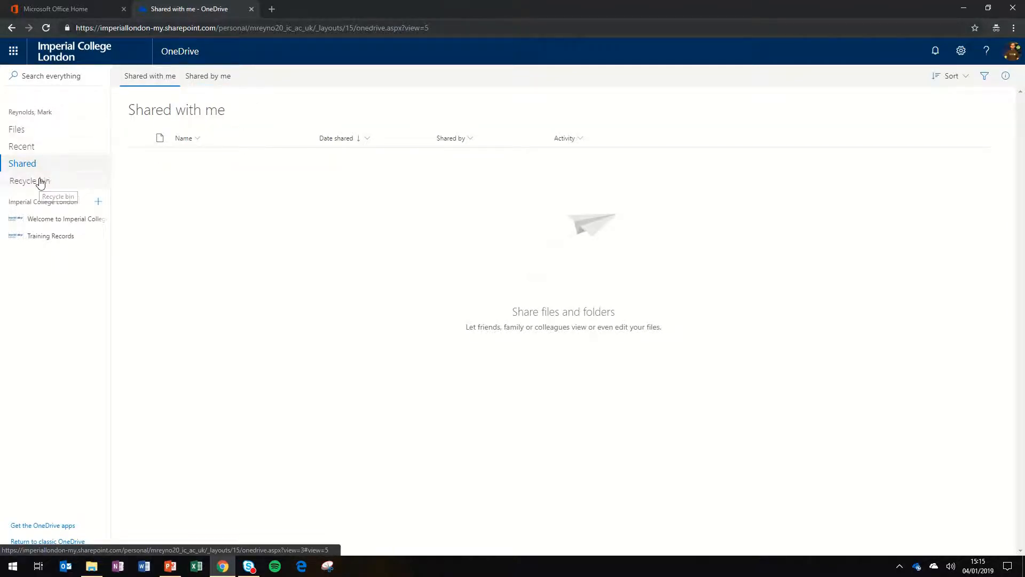
# - Check the empty Recycle bin, then return to the Files list
pyautogui.click(31, 181)
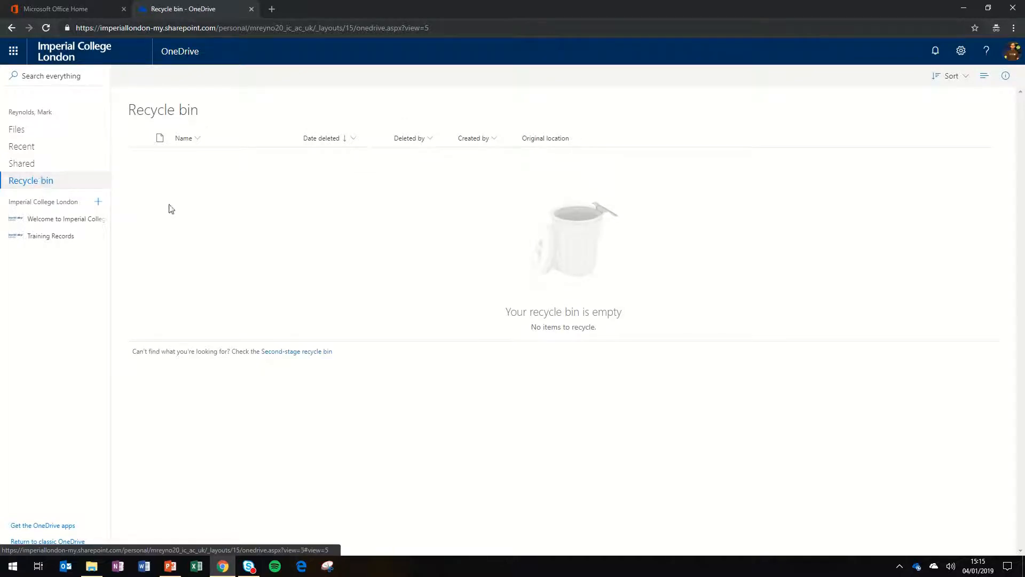
pyautogui.click(17, 129)
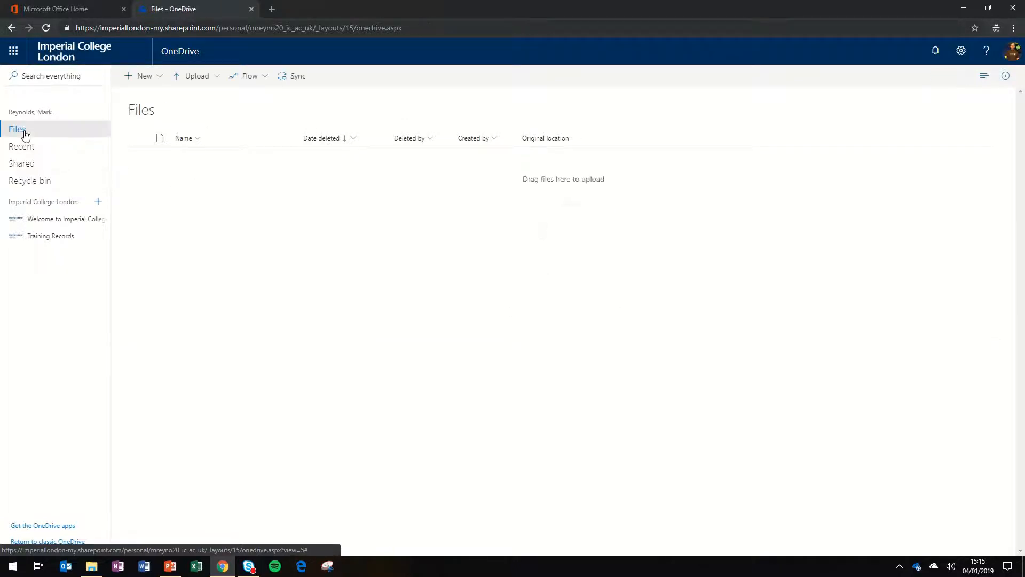
pyautogui.click(17, 129)
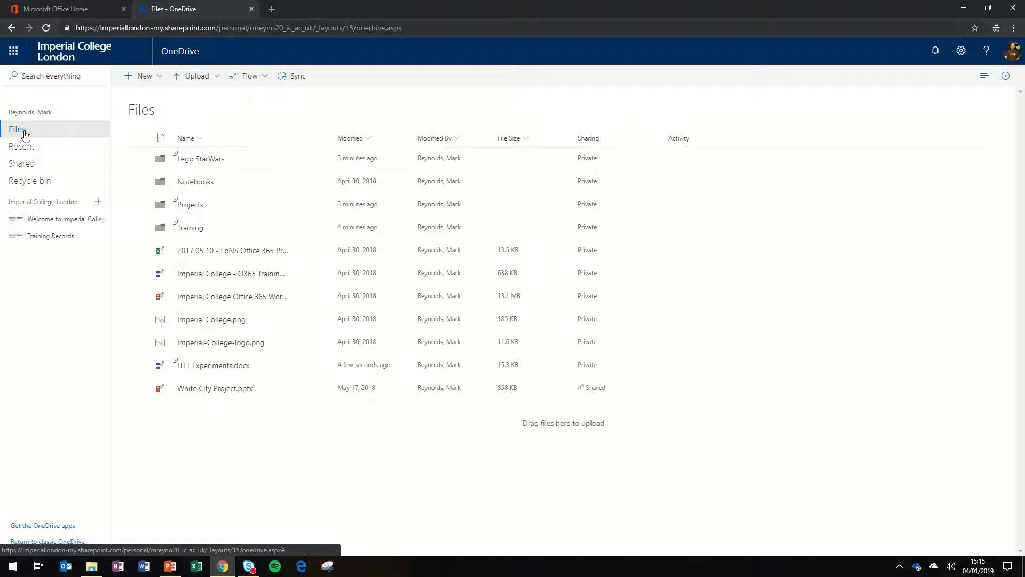
pyautogui.moveTo(212, 108)
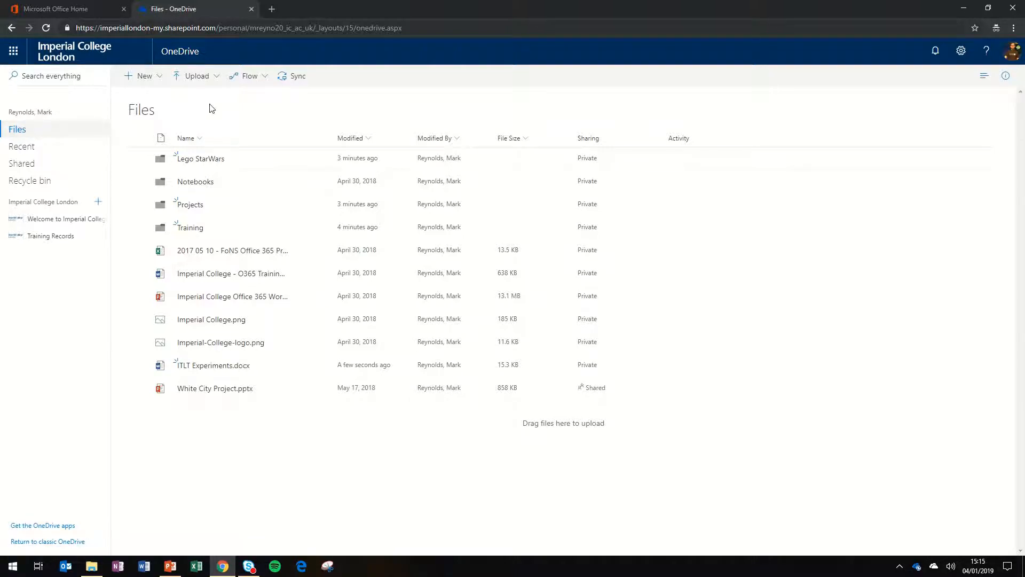
pyautogui.moveTo(298, 76)
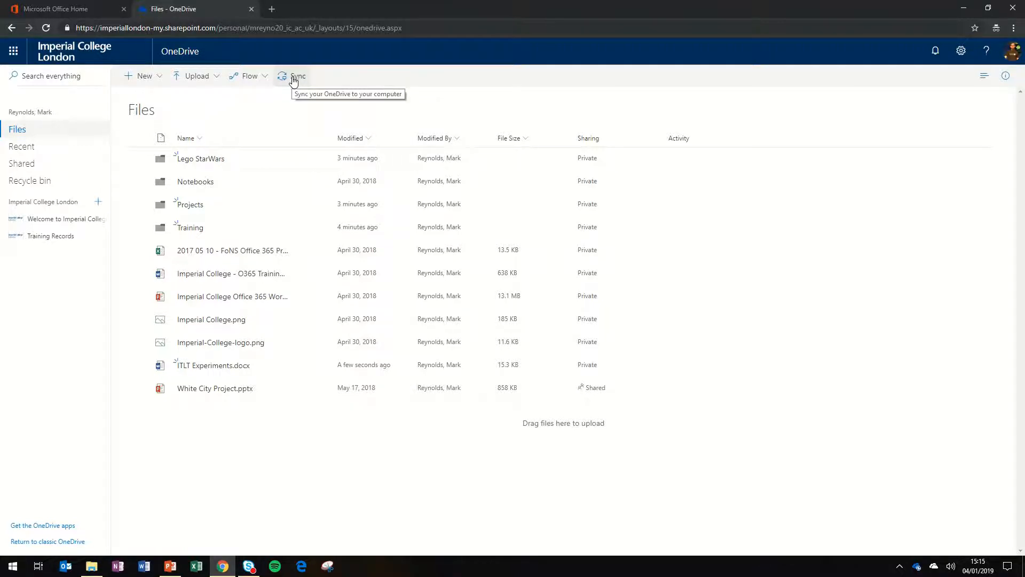
# - Start Sync and let the browser launch the OneDrive desktop app
pyautogui.click(292, 76)
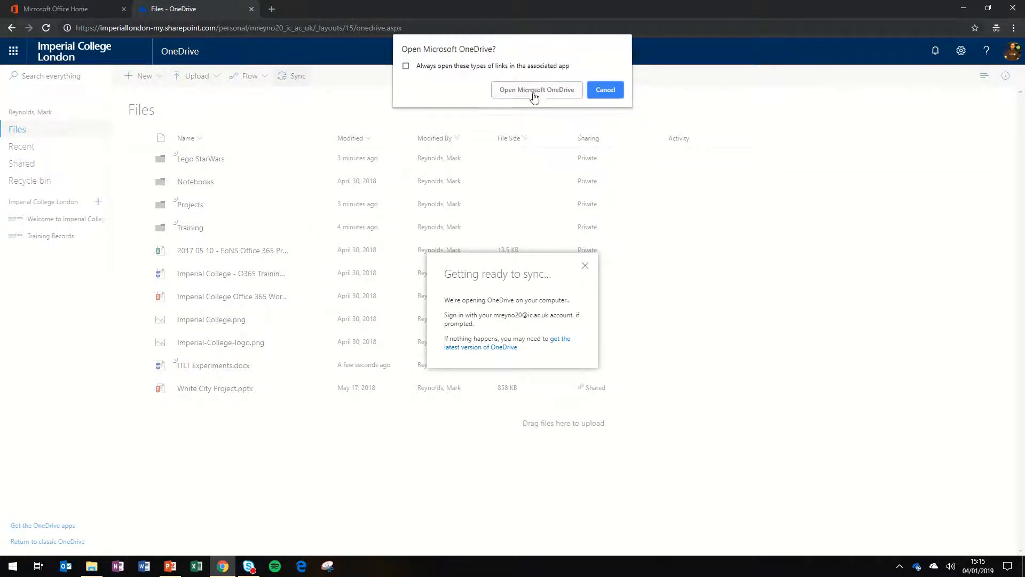
pyautogui.click(537, 89)
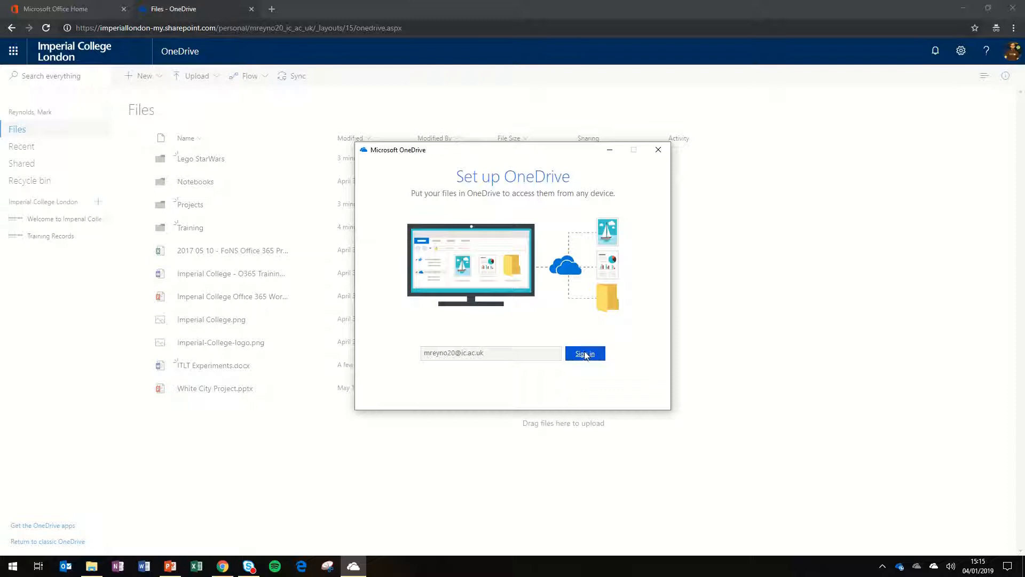
# - Sign in with the college account and accept the default OneDrive folder location
pyautogui.click(584, 353)
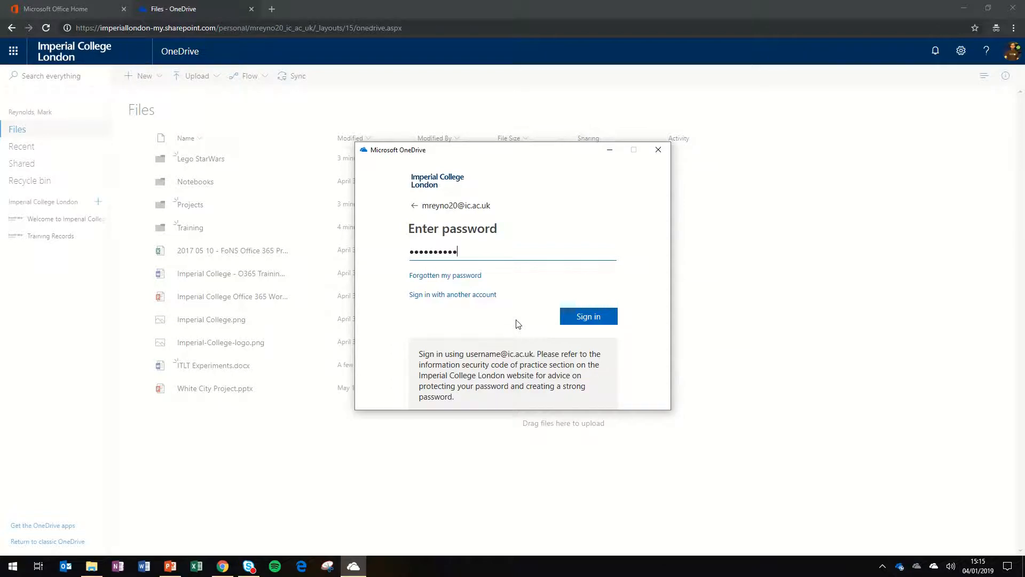
pyautogui.click(587, 316)
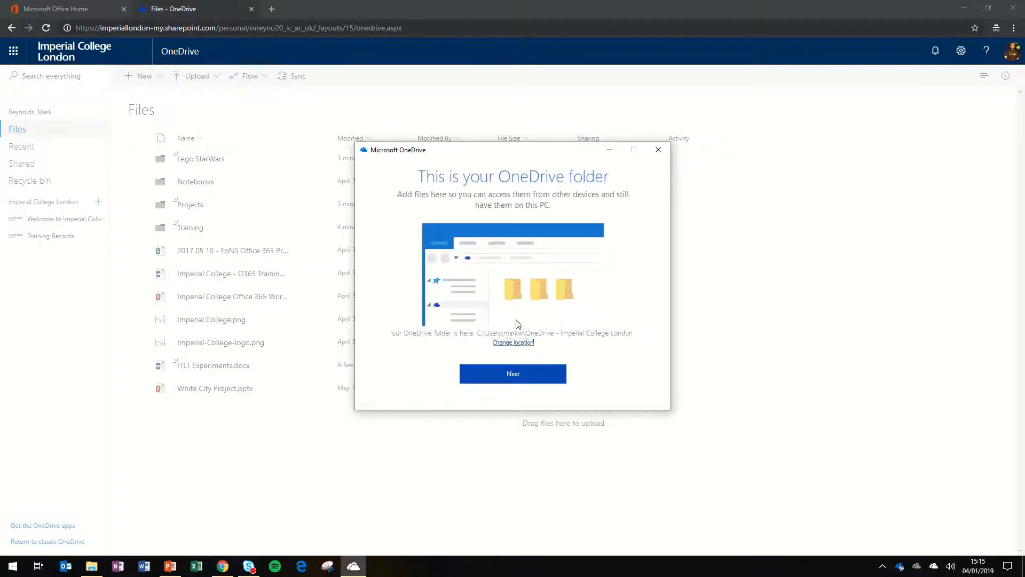
pyautogui.click(513, 373)
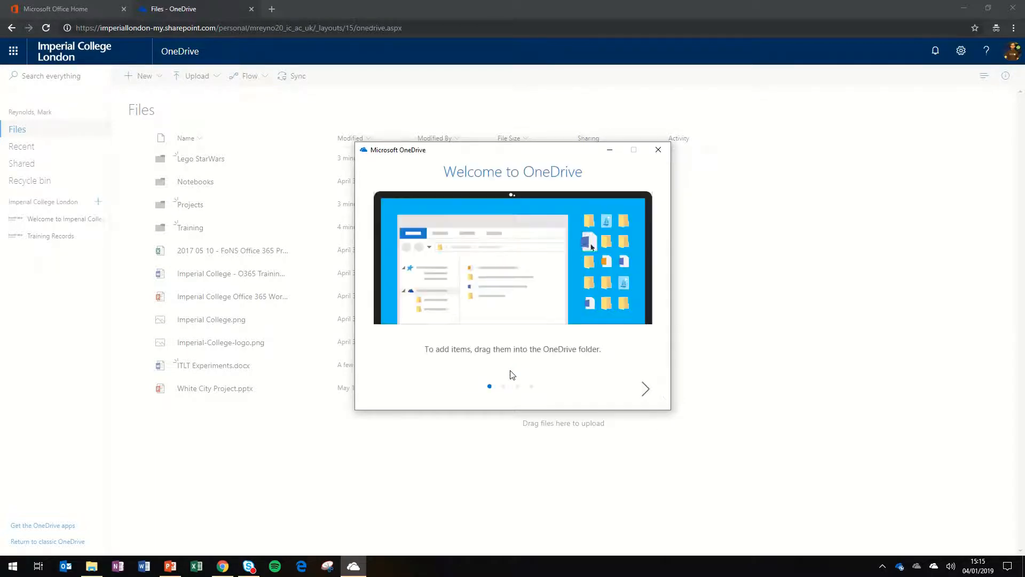
# - Step through the three OneDrive welcome slides
pyautogui.click(644, 388)
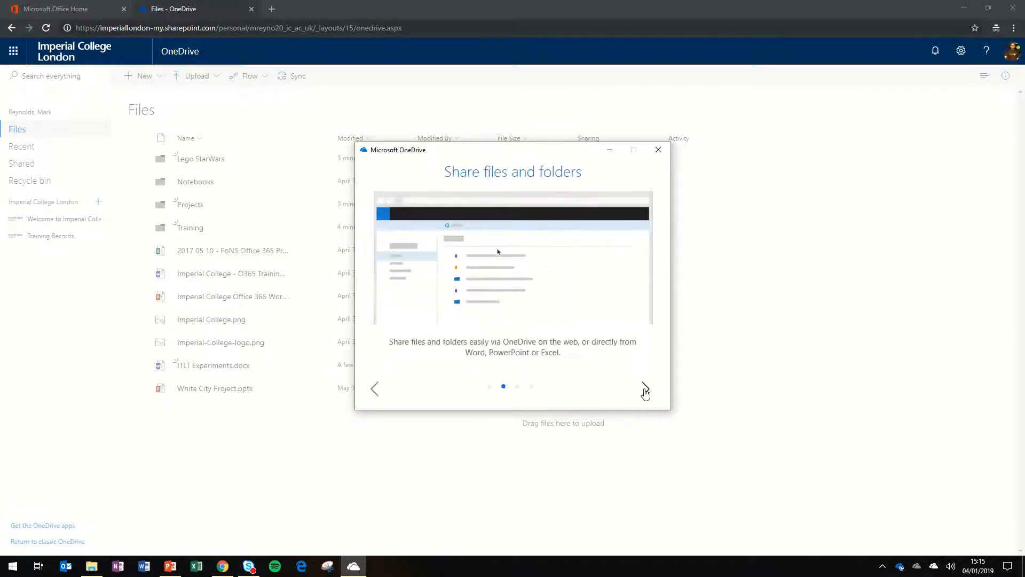
pyautogui.click(644, 387)
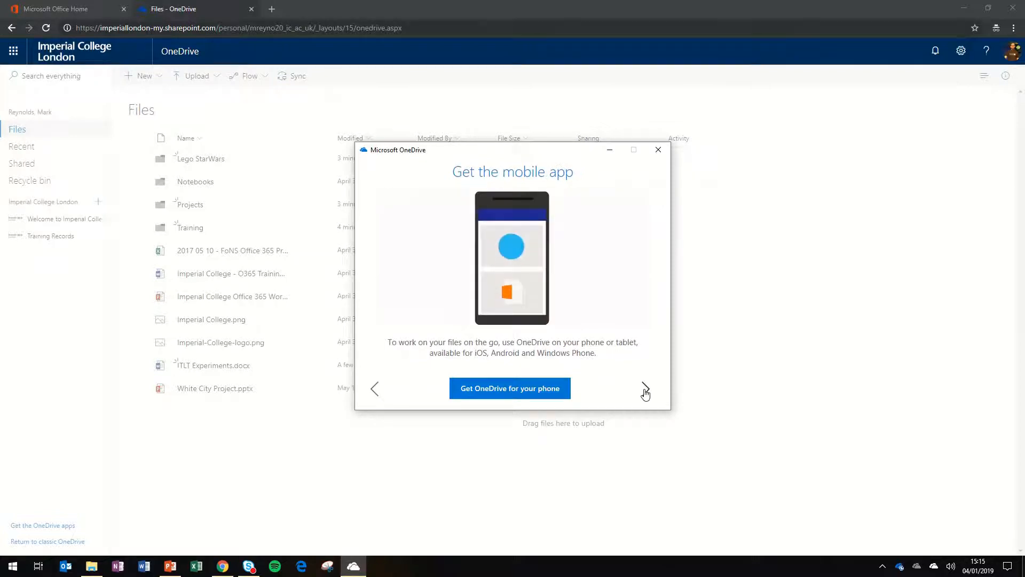
pyautogui.click(646, 388)
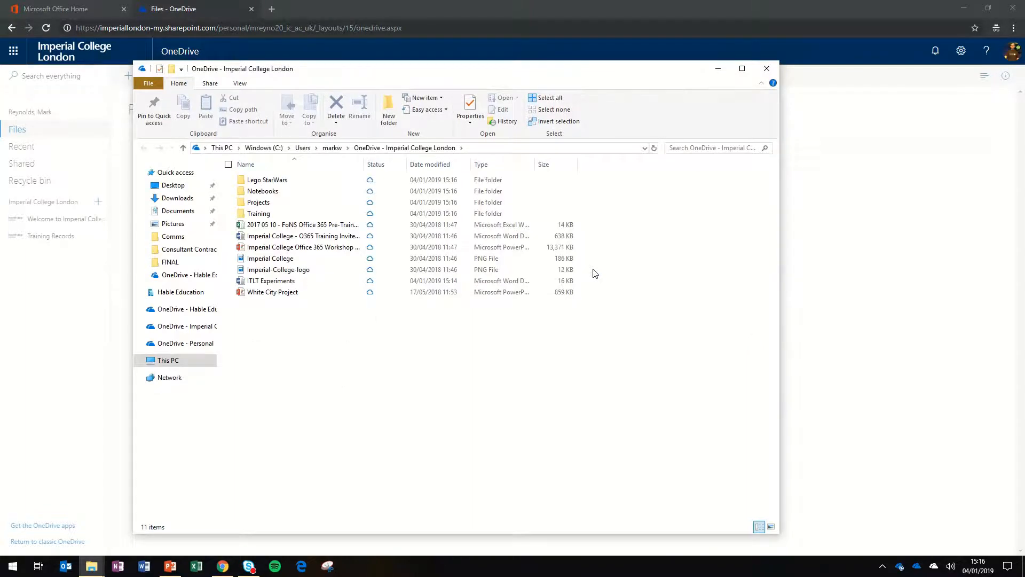
pyautogui.moveTo(219, 200)
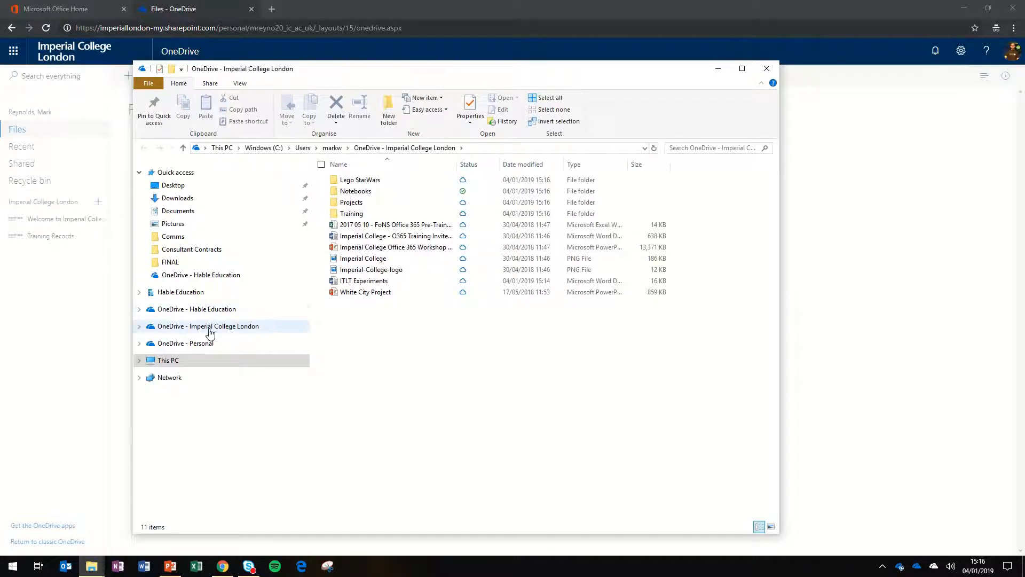
# - Expand OneDrive - Imperial College London in File Explorer and compare it with the web list
pyautogui.click(208, 326)
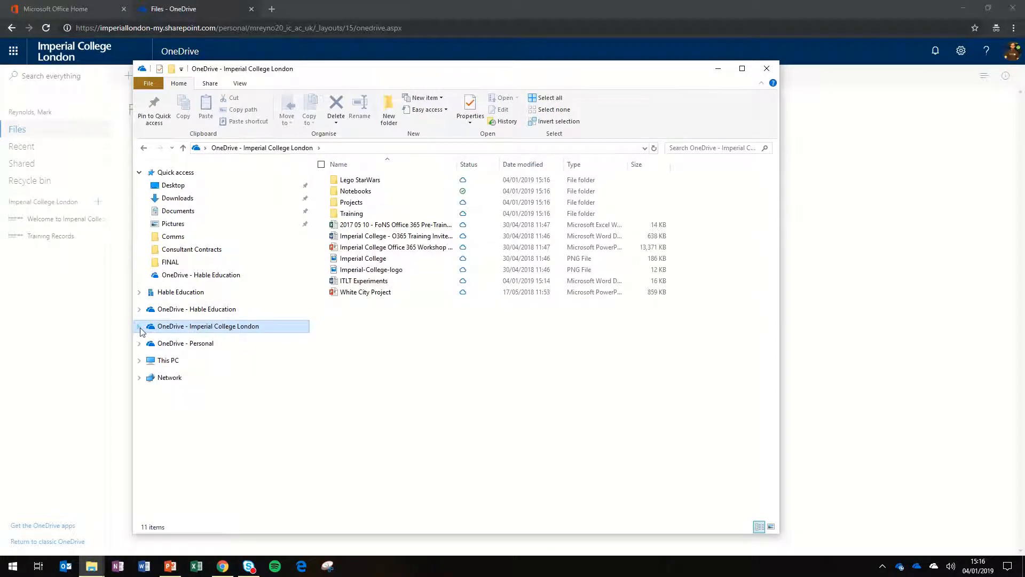
pyautogui.click(140, 330)
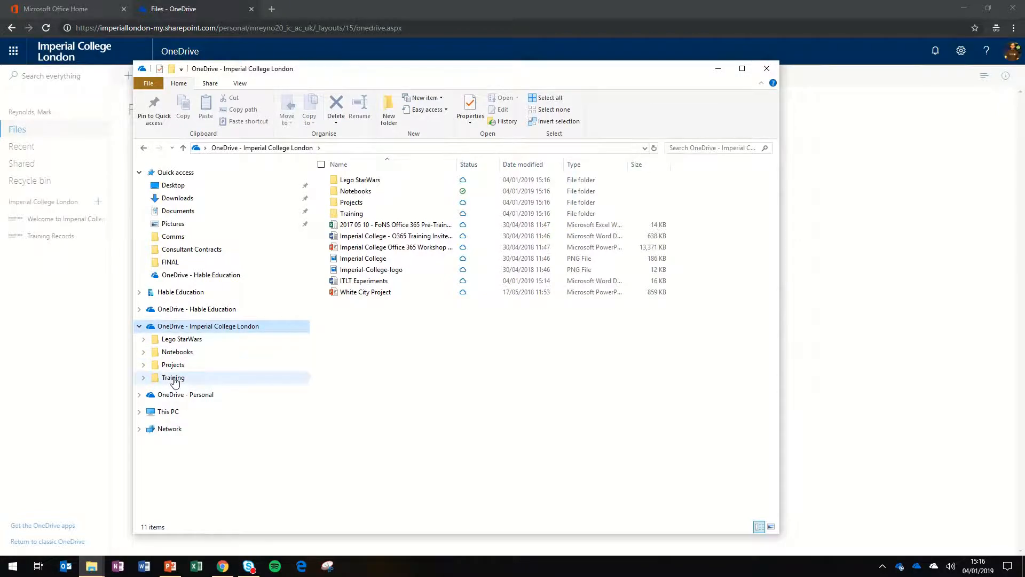
pyautogui.click(766, 68)
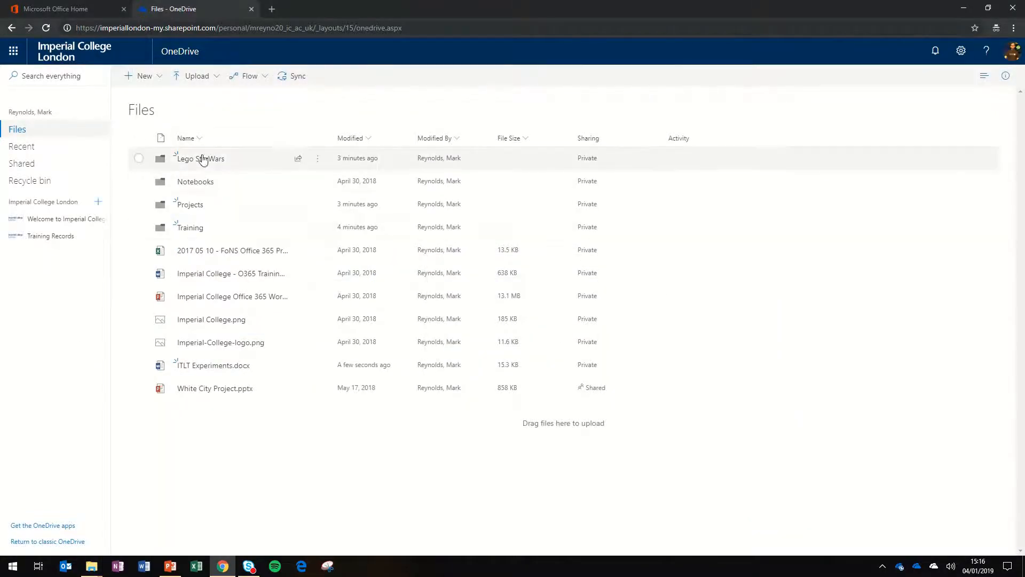
pyautogui.moveTo(189, 227)
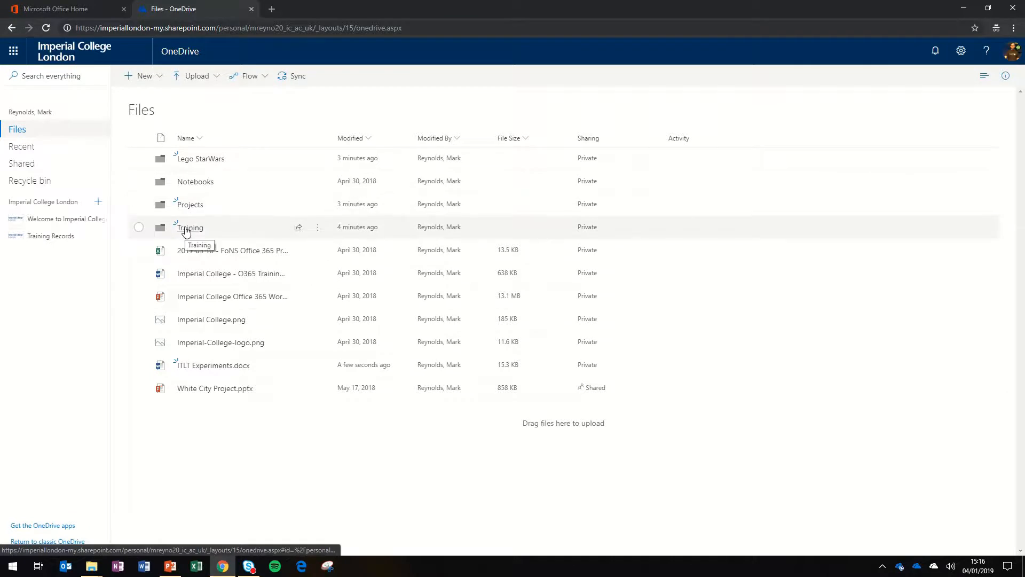
pyautogui.moveTo(91, 565)
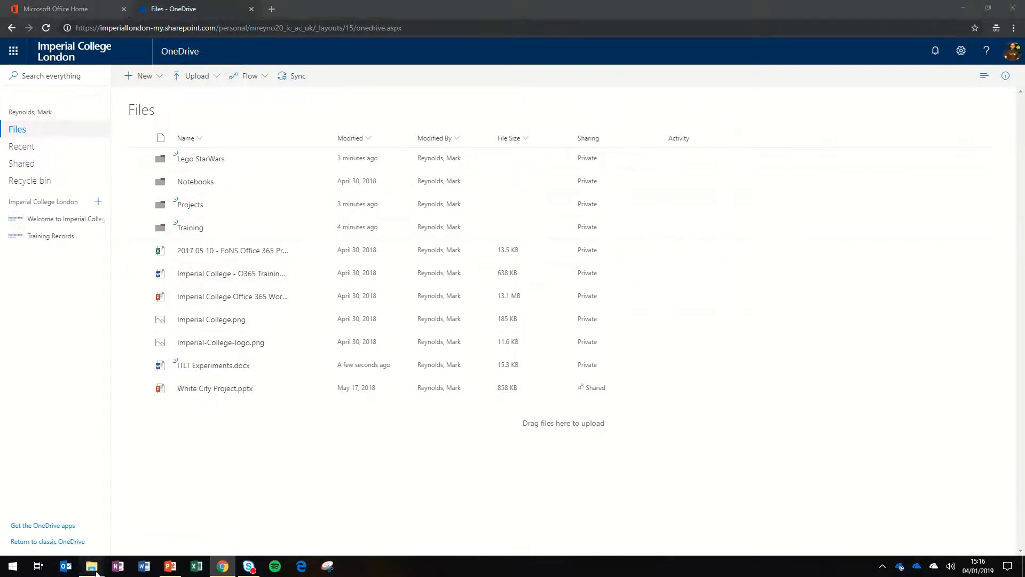
pyautogui.click(91, 565)
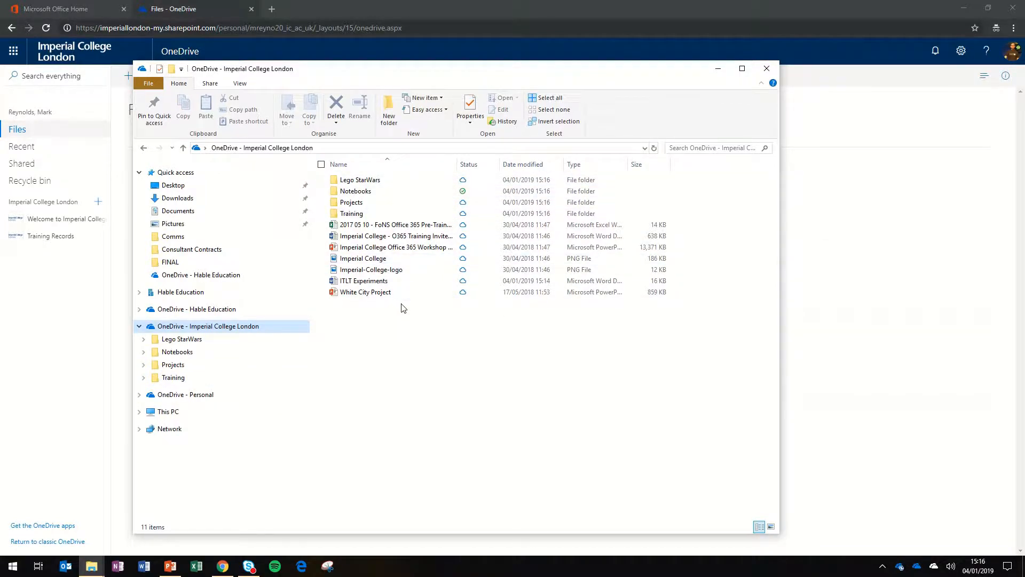
pyautogui.moveTo(463, 292)
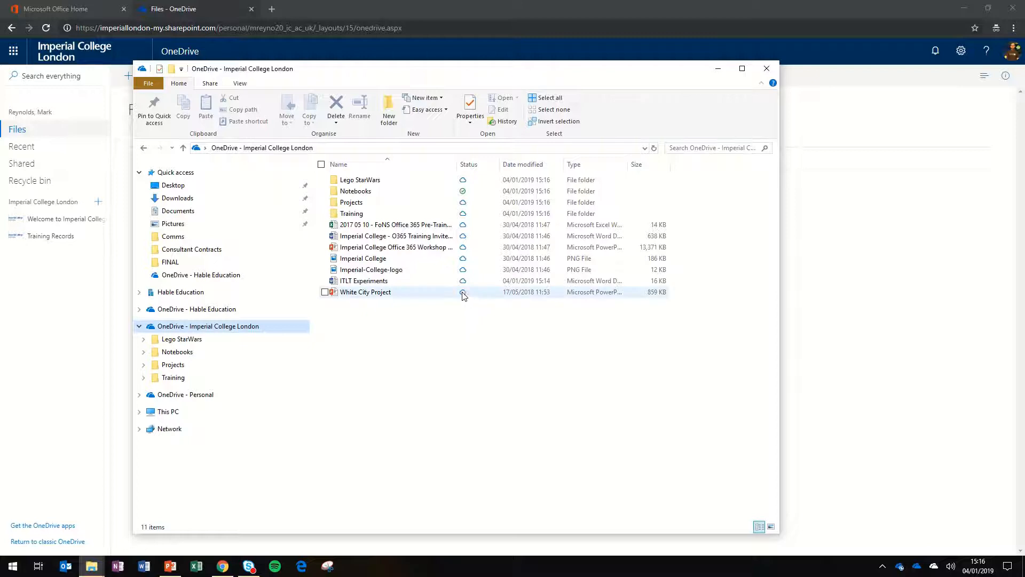
pyautogui.moveTo(441, 297)
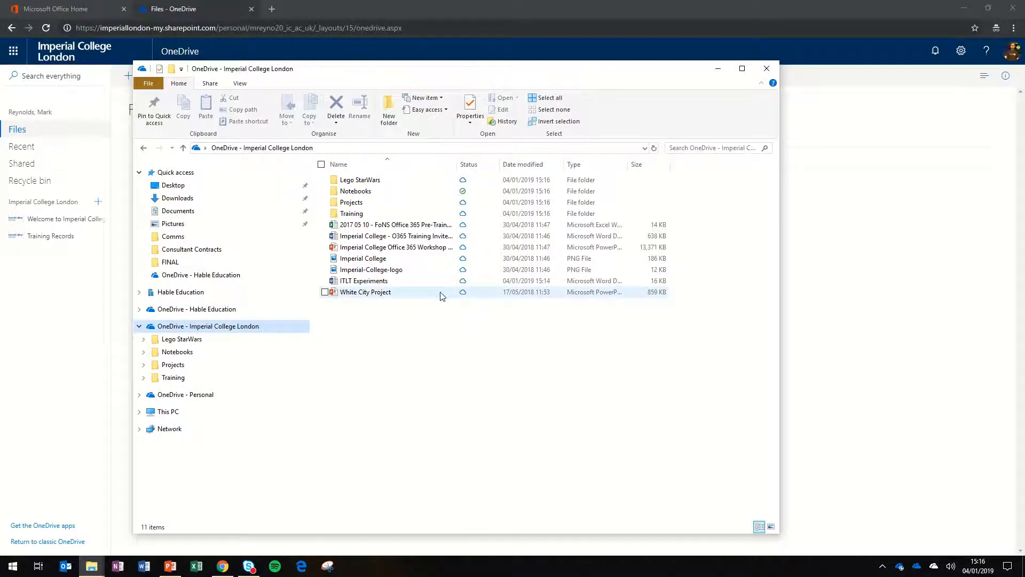
# - Set every item in the synced OneDrive folder to always keep on this device
pyautogui.rightClick(442, 296)
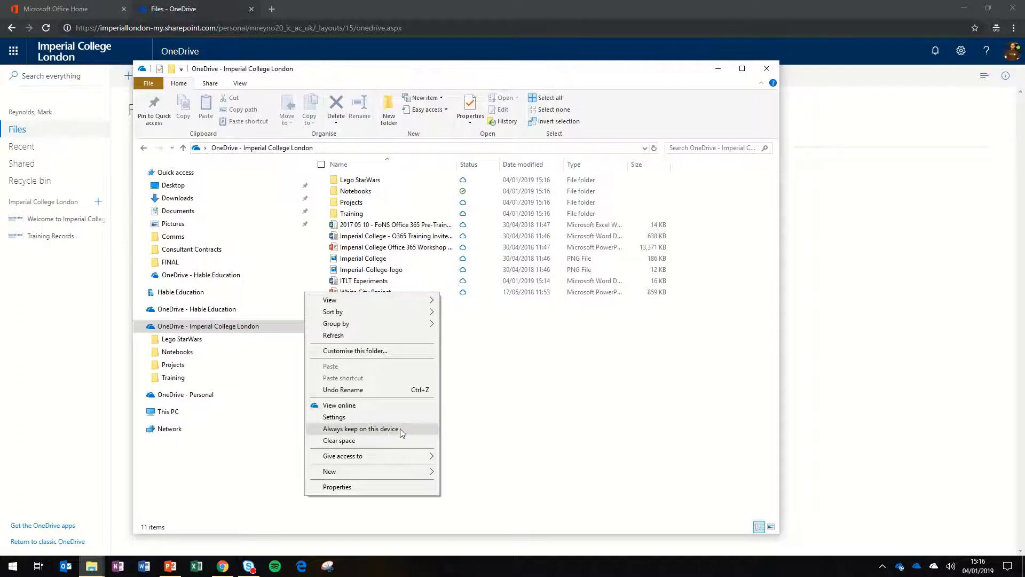
pyautogui.click(411, 380)
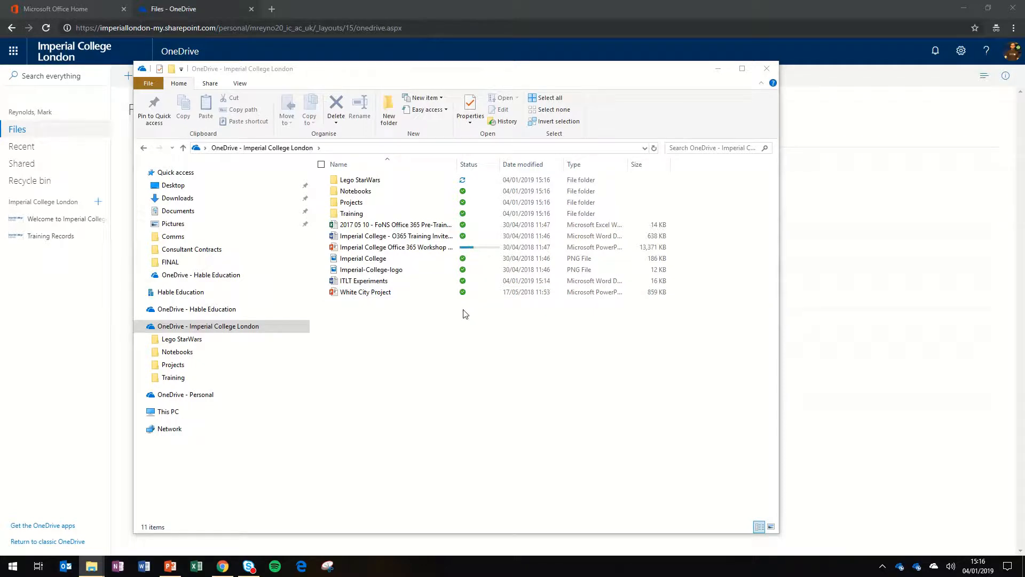
pyautogui.click(766, 68)
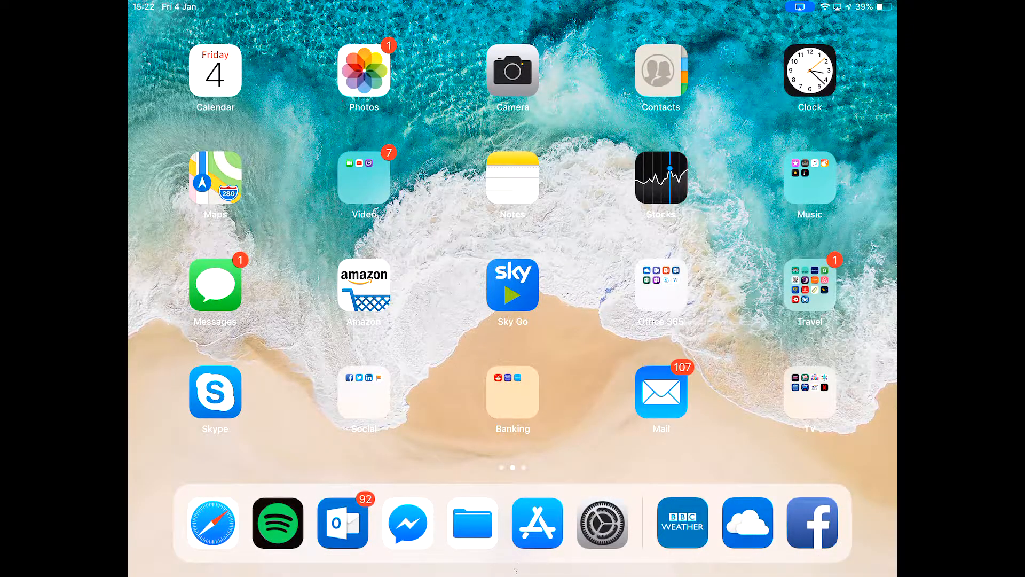
# - Launch the OneDrive app from the iPad's Office 365 folder and scroll the files
pyautogui.click(661, 284)
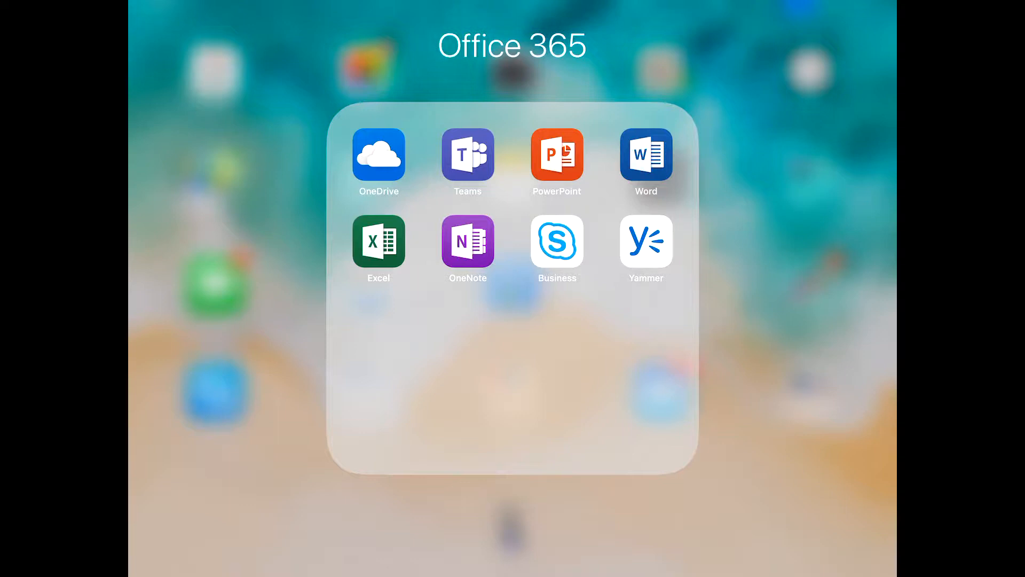
pyautogui.click(378, 155)
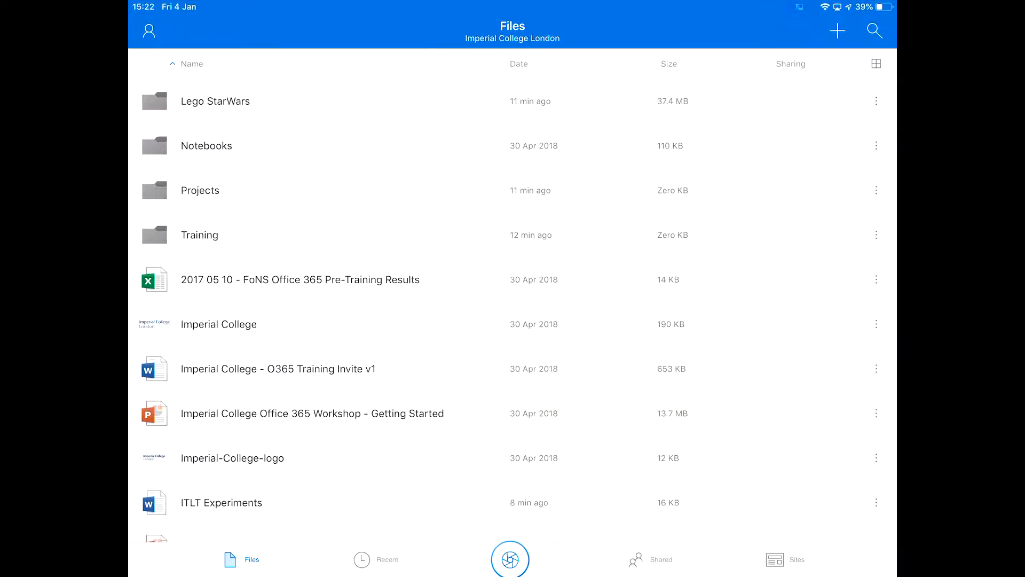
pyautogui.scroll(-3)
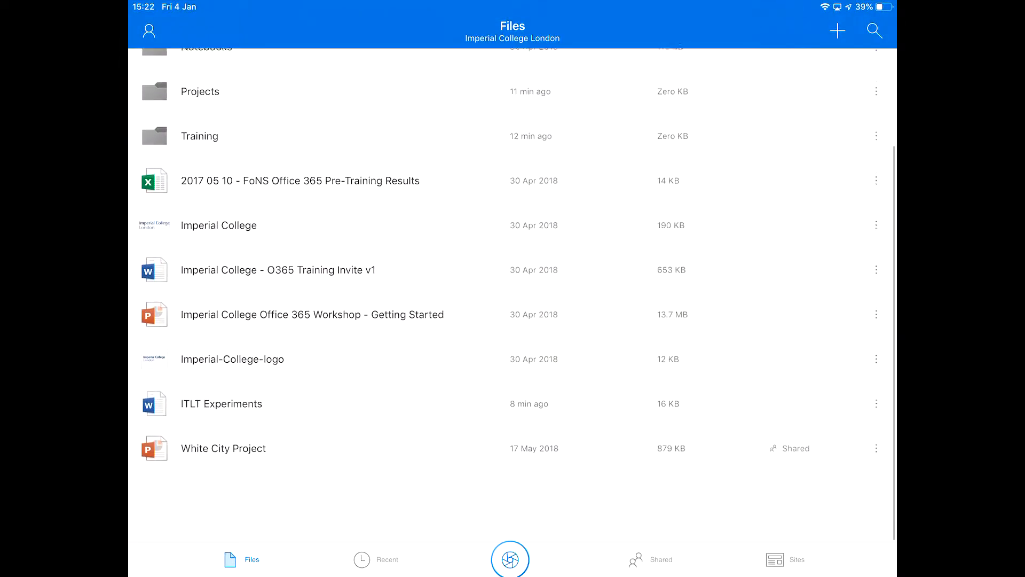
pyautogui.scroll(-3)
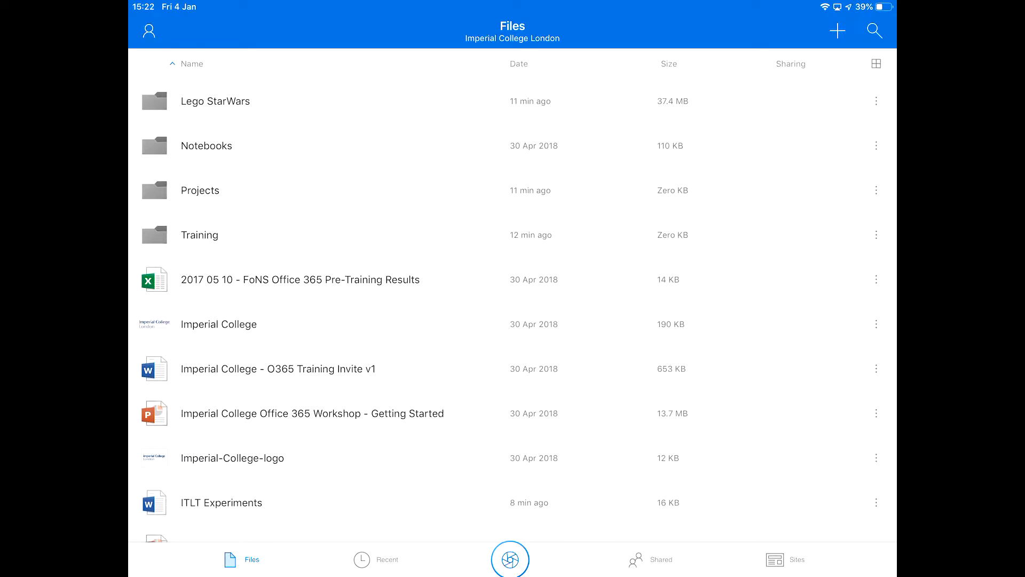
# - Browse the Lego StarWars folder, go back, and open White City Project
pyautogui.click(232, 101)
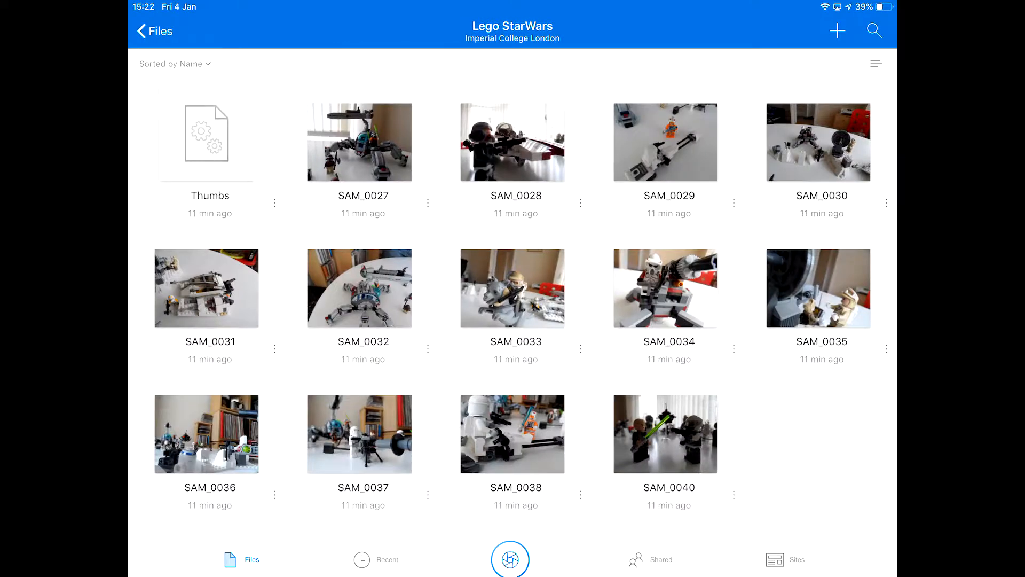
pyautogui.click(149, 31)
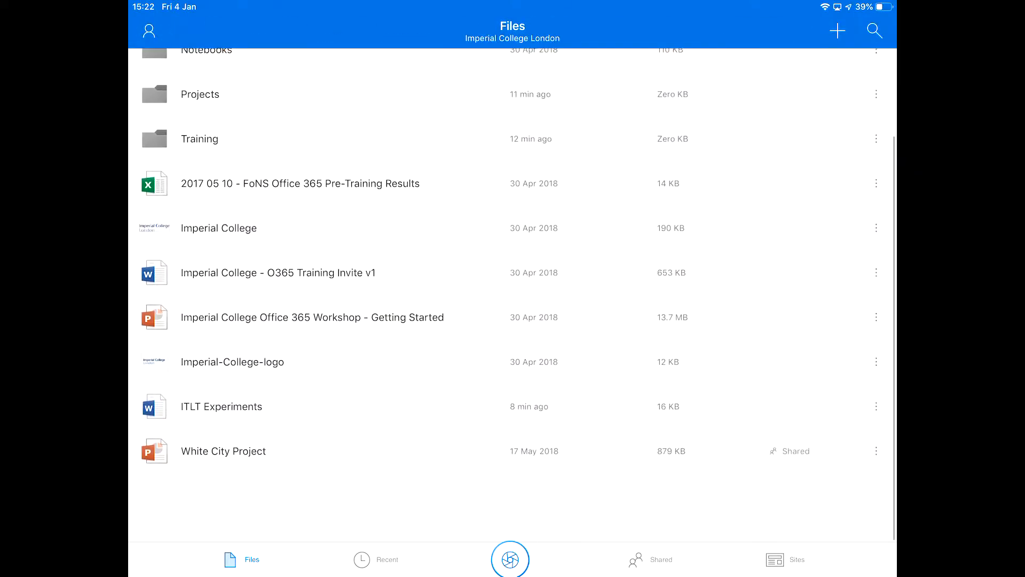
pyautogui.scroll(-3)
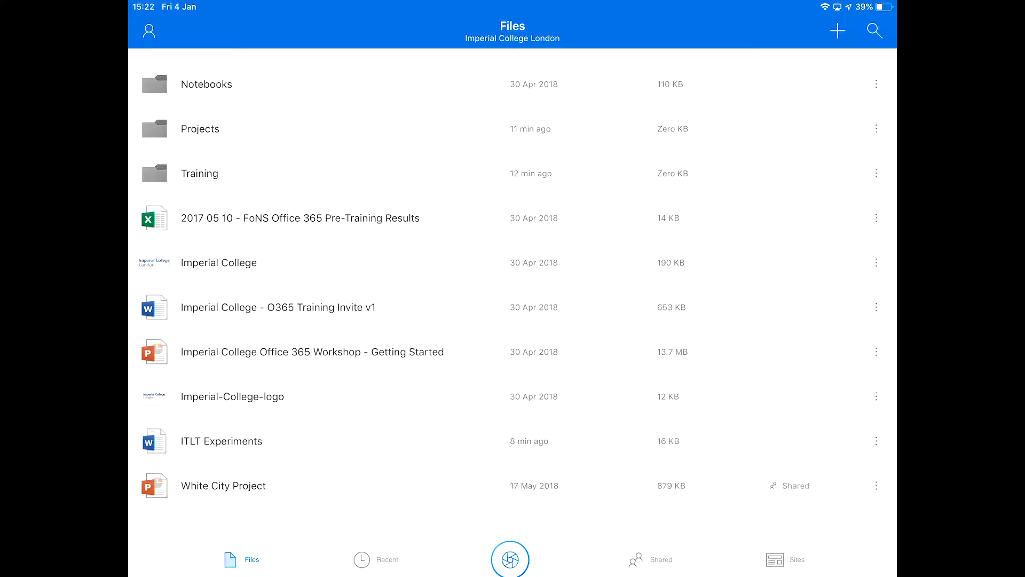
pyautogui.click(223, 485)
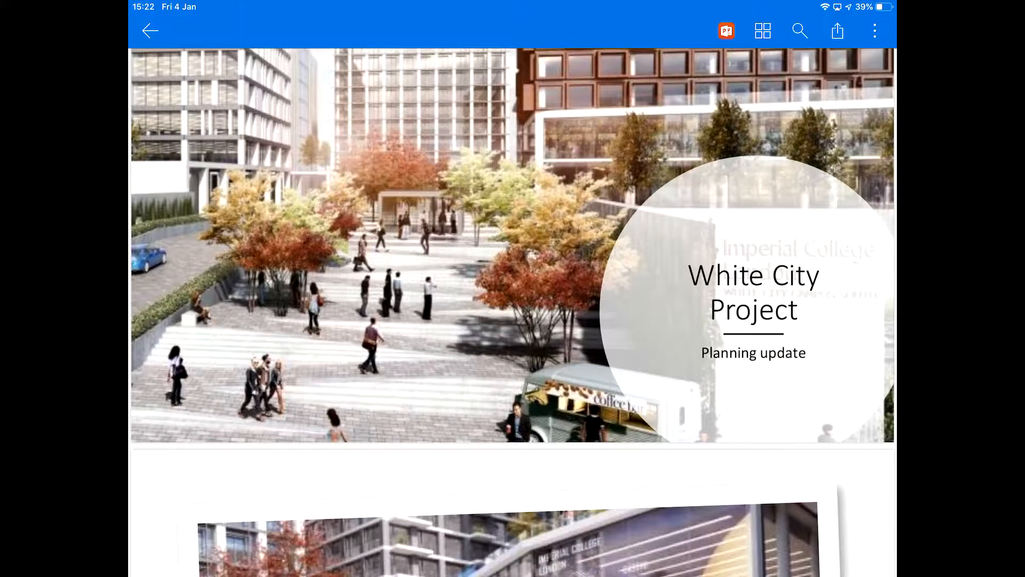
# - Open White City Project in PowerPoint, view slides 2 and 3, and return to OneDrive
pyautogui.click(150, 31)
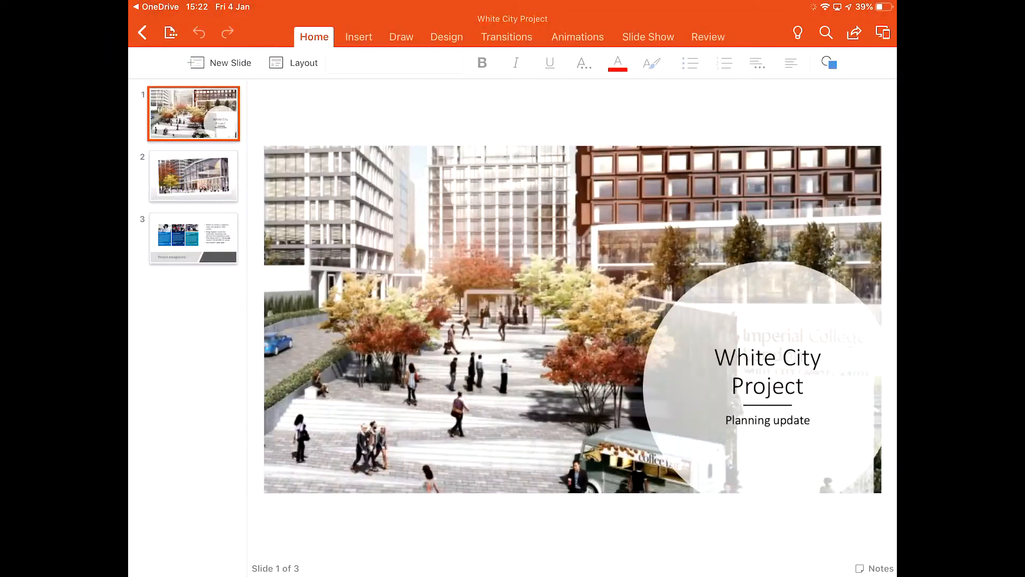
pyautogui.click(193, 176)
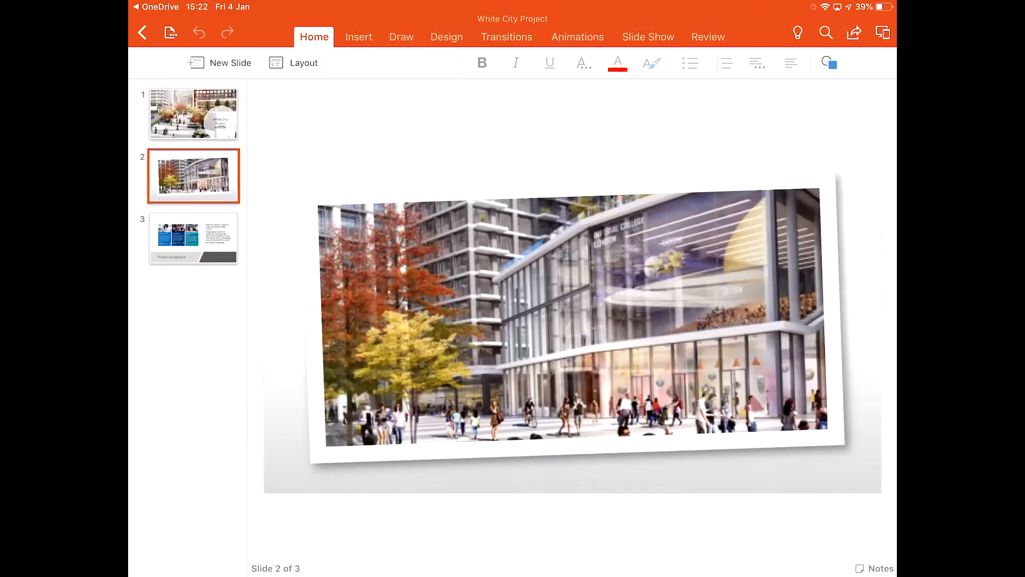
pyautogui.click(193, 237)
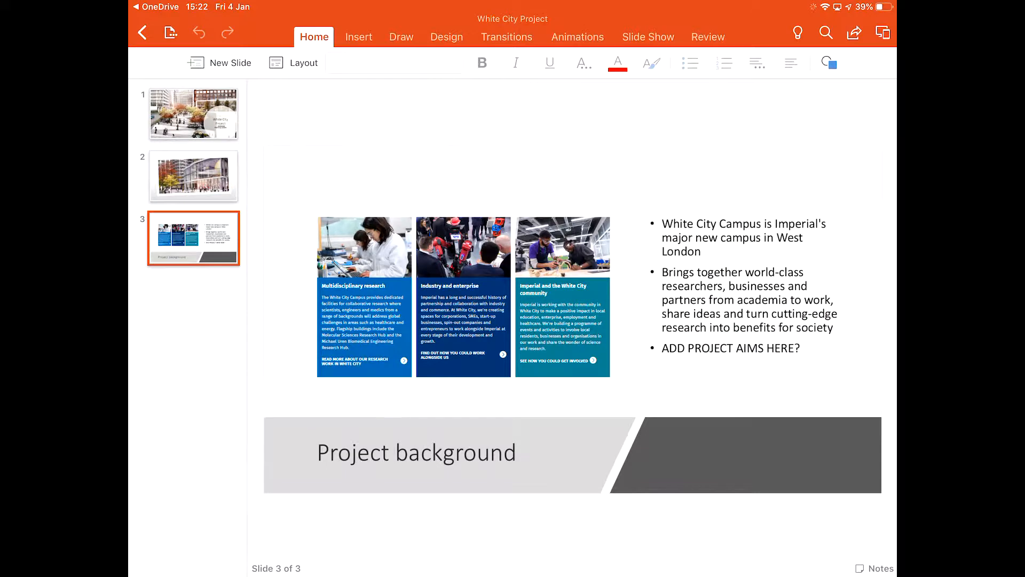
pyautogui.click(745, 275)
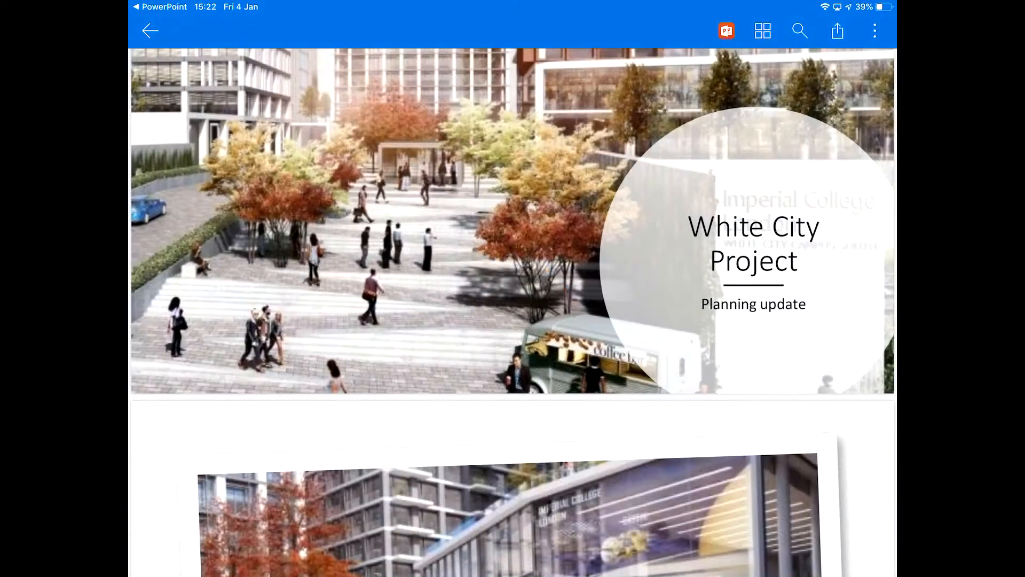
pyautogui.click(151, 31)
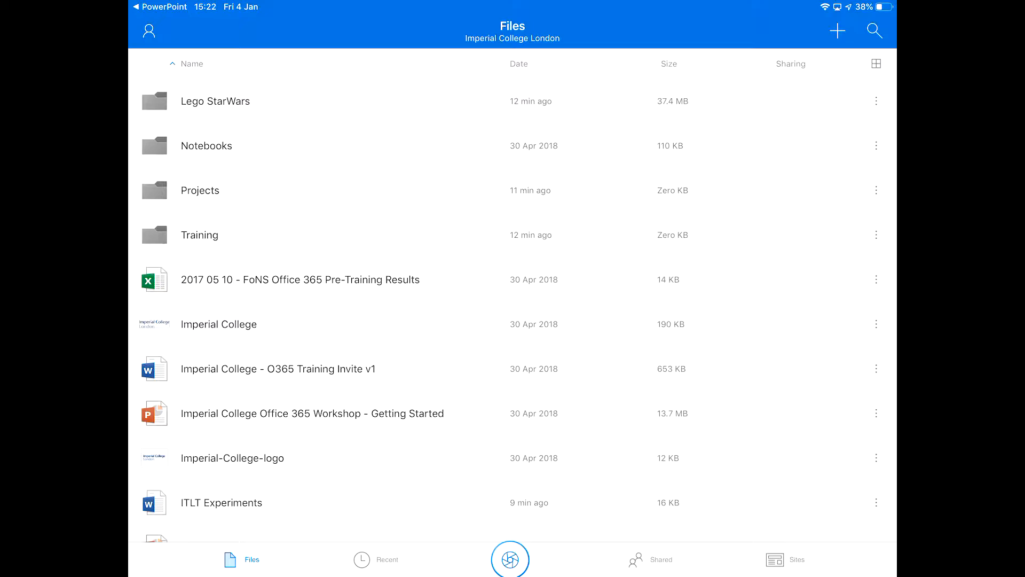
# - Visit the Recent, Shared and Sites tabs, then start the document scanner
pyautogui.click(388, 559)
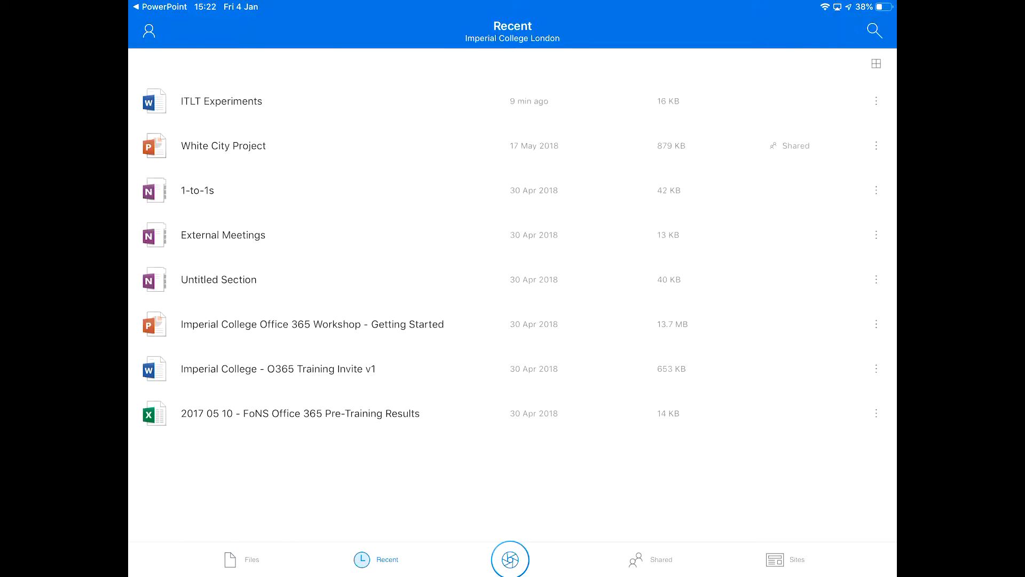
pyautogui.click(661, 560)
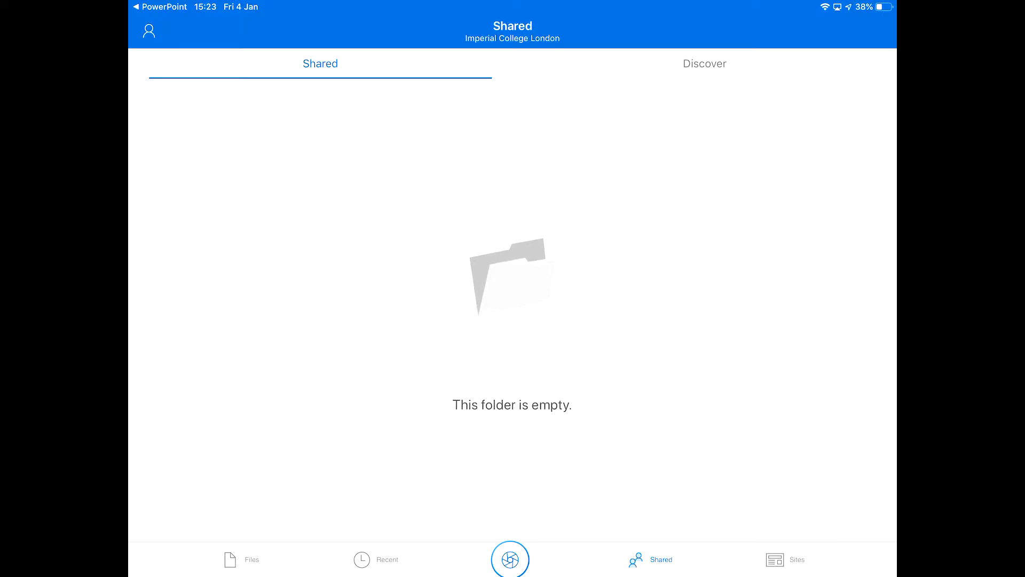
pyautogui.click(795, 560)
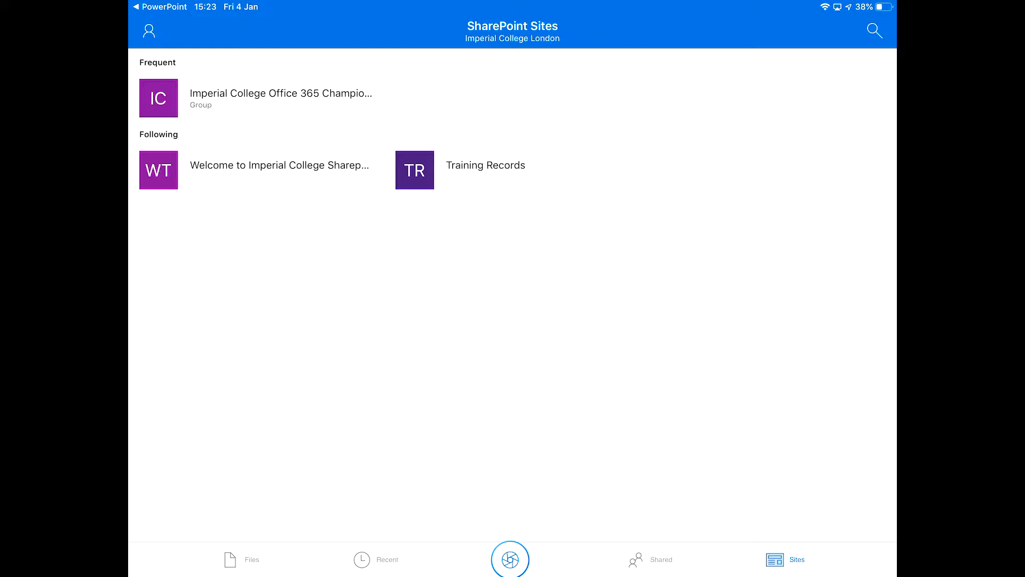
pyautogui.click(510, 560)
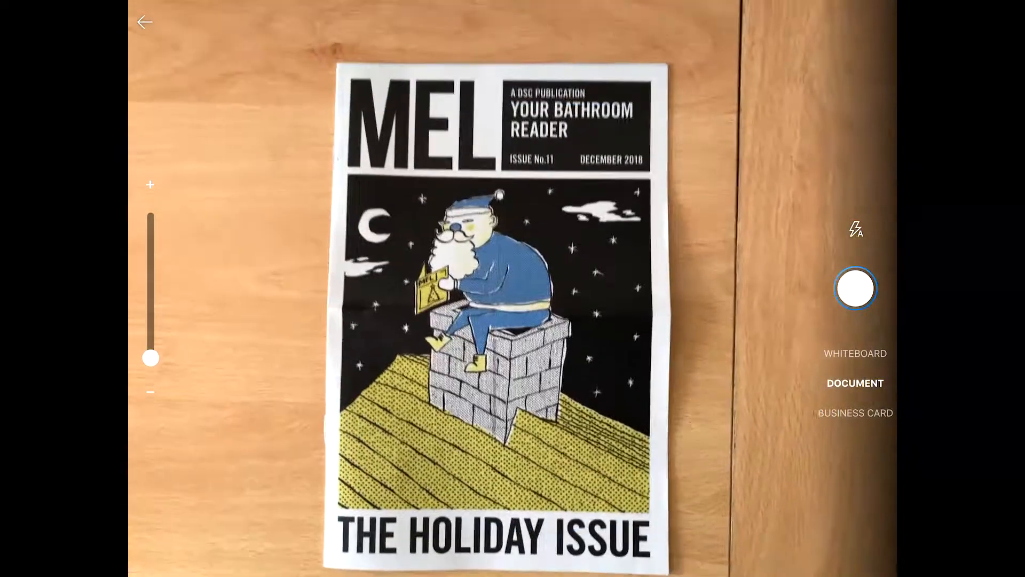
# - Scan the magazine cover in Document mode and save it to the Projects folder
pyautogui.click(854, 288)
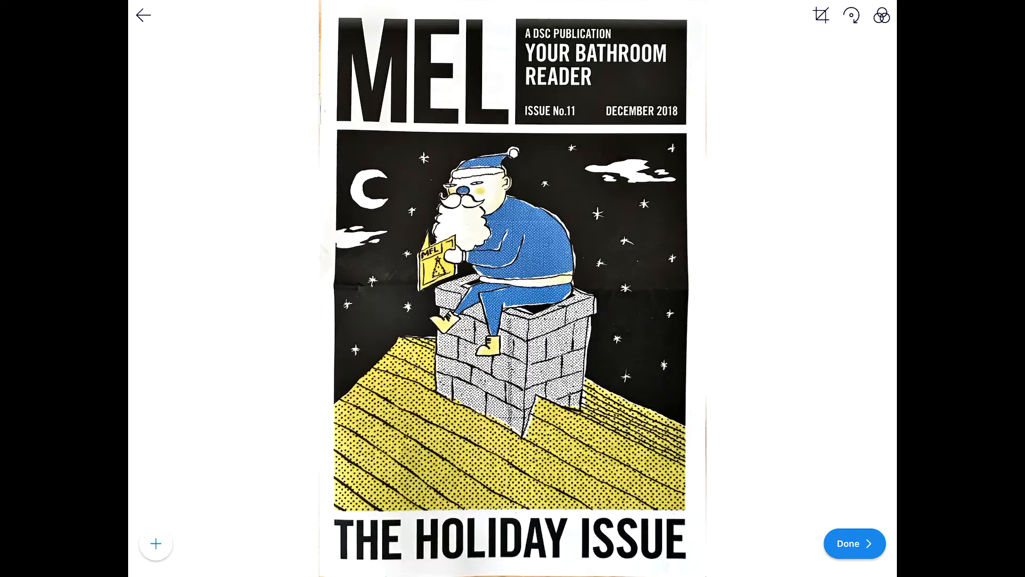
pyautogui.click(854, 544)
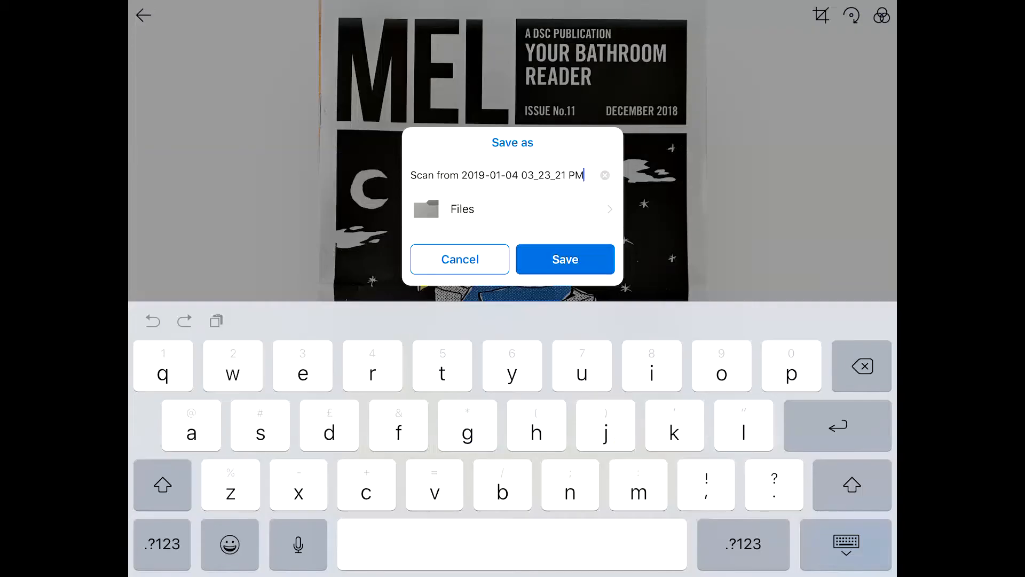
pyautogui.click(513, 209)
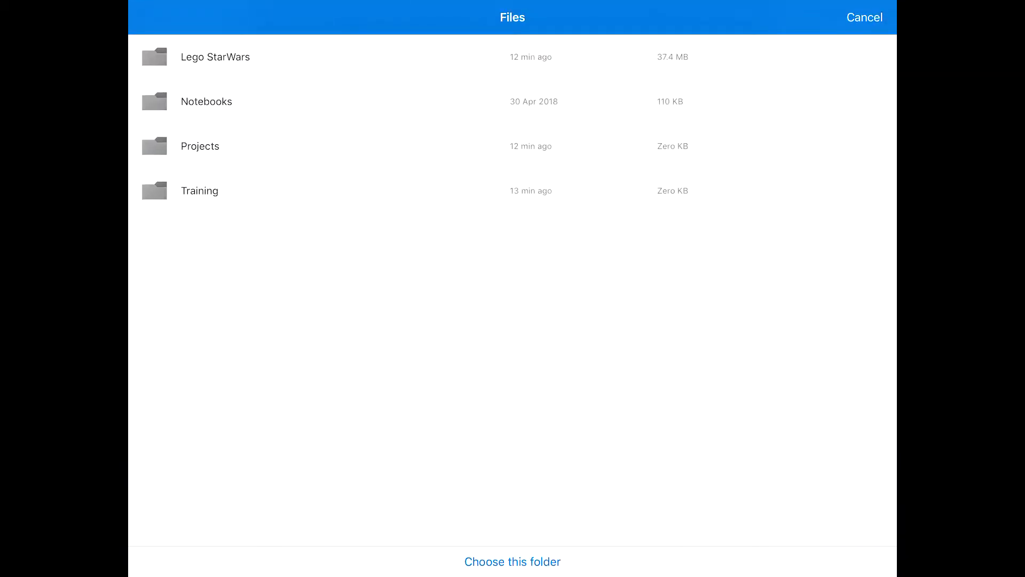
pyautogui.click(513, 562)
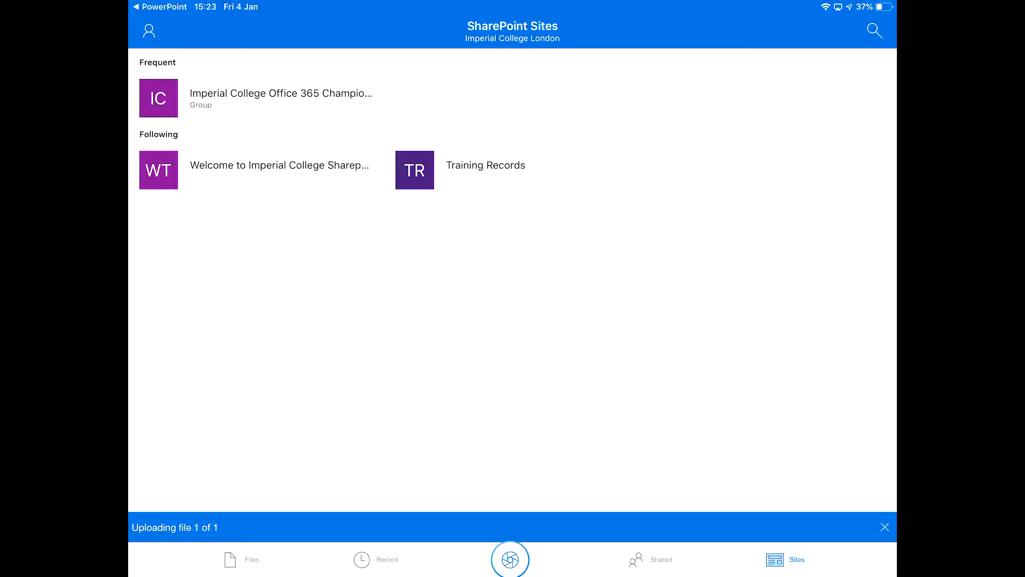
pyautogui.click(230, 560)
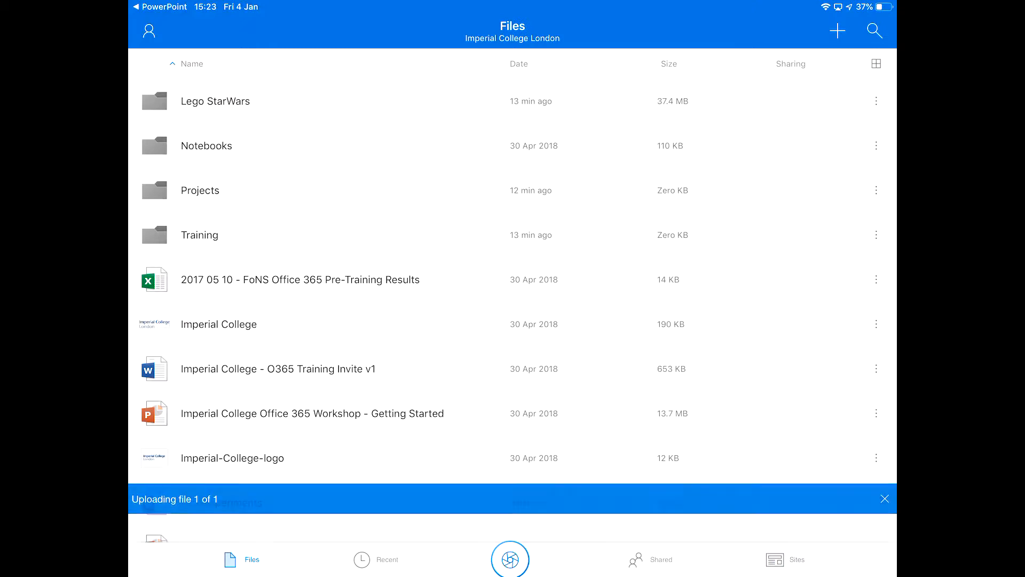
pyautogui.click(200, 190)
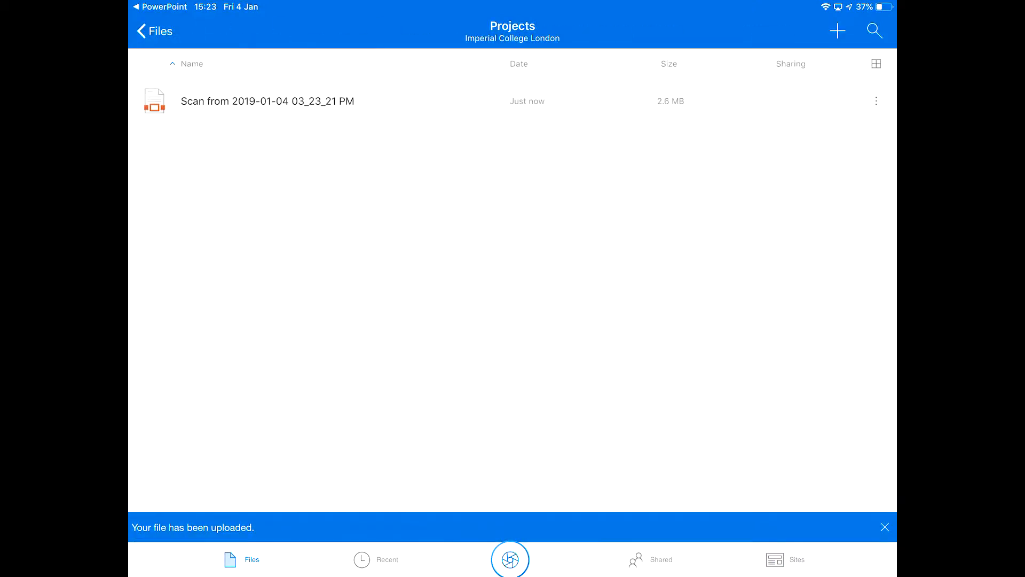
pyautogui.click(885, 527)
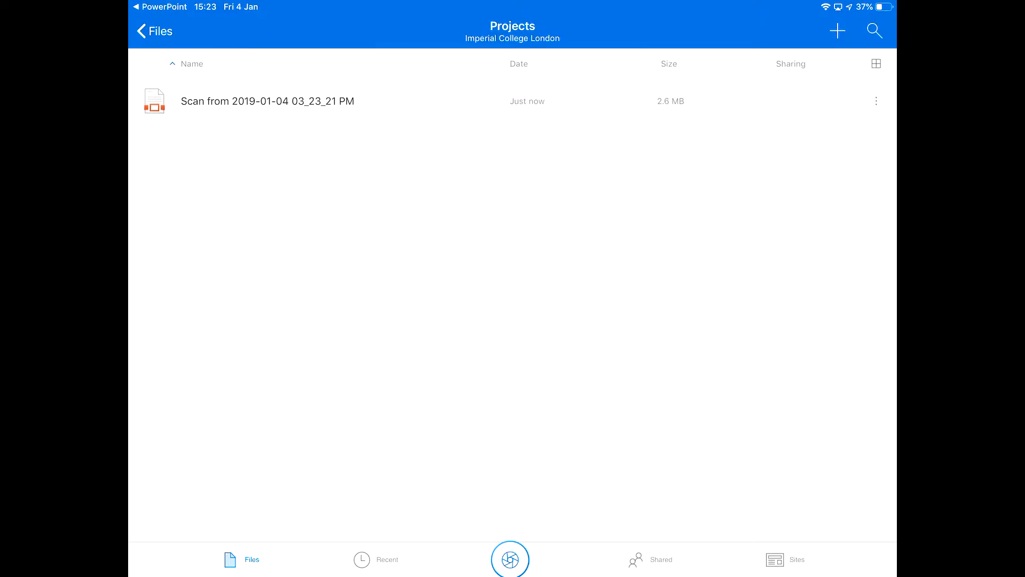